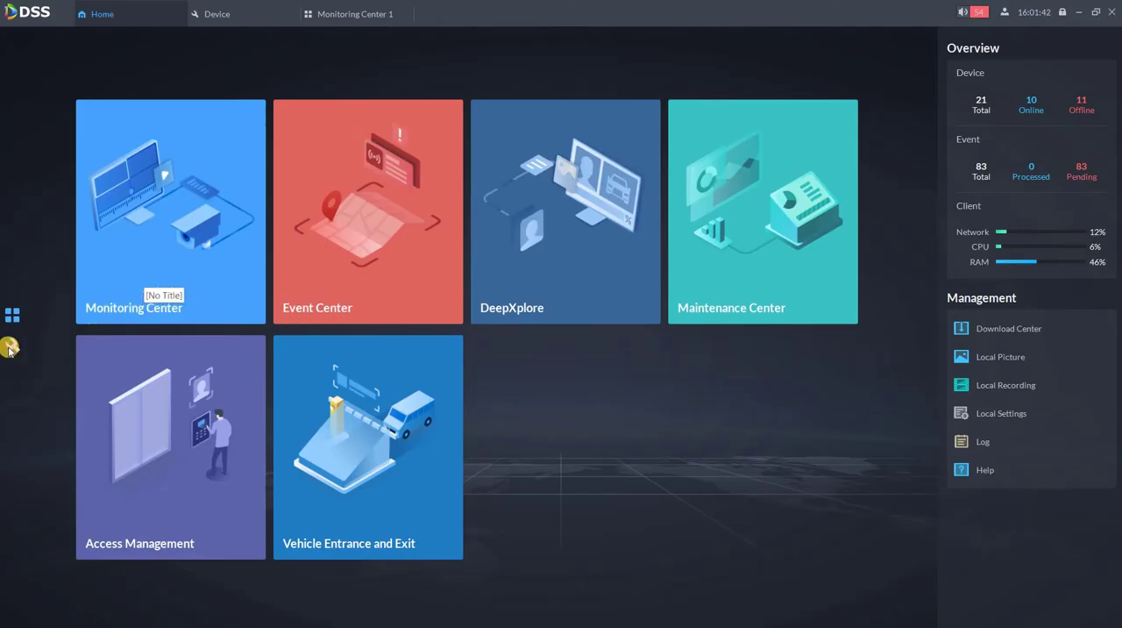
# Go to Device Configuration and expand device 192.168.1.200 to show its channels
pyautogui.click(12, 345)
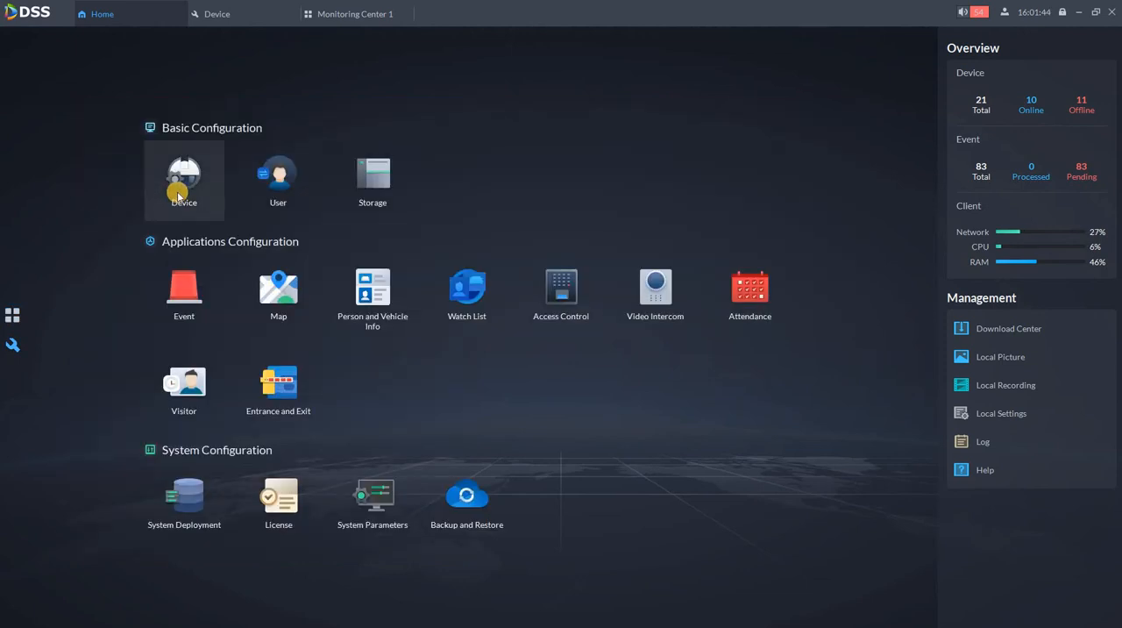
pyautogui.click(185, 180)
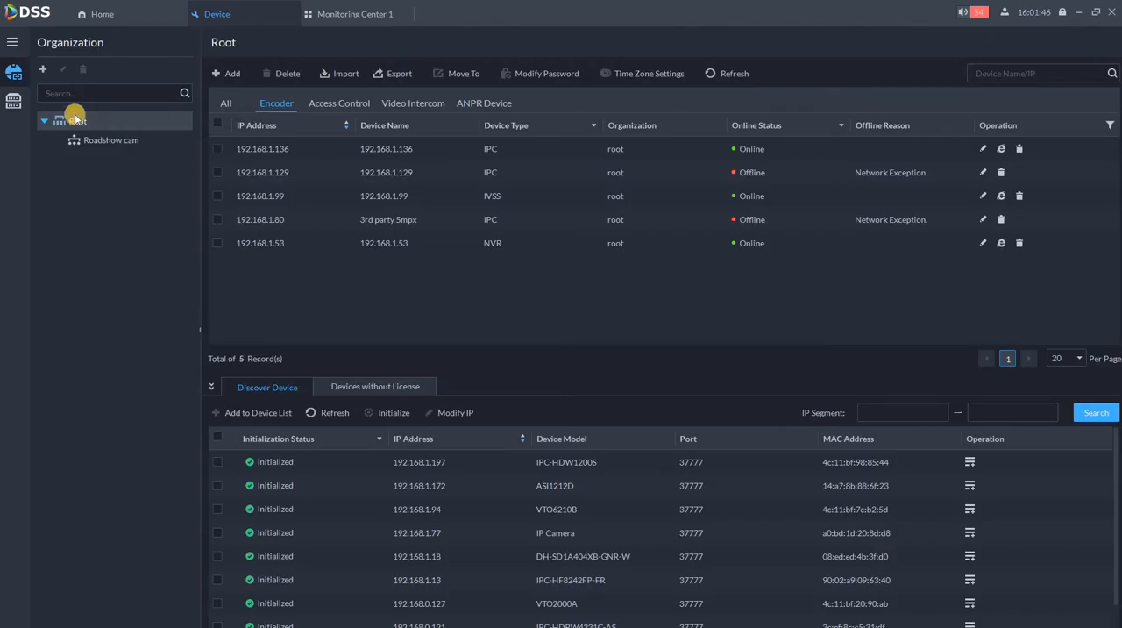
pyautogui.moveTo(14, 99)
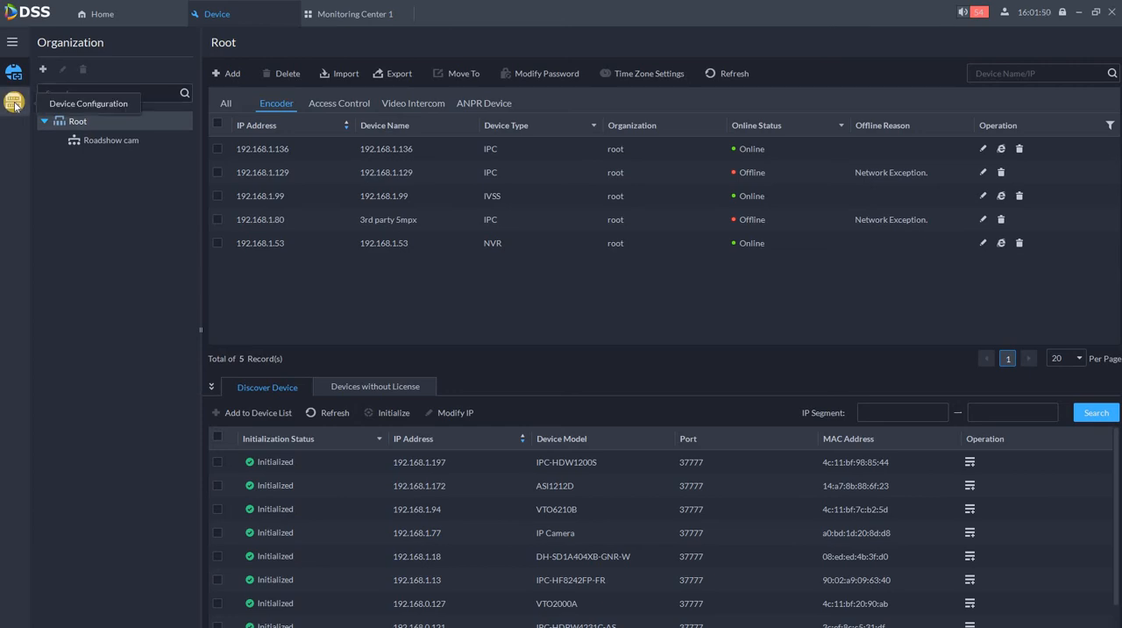
pyautogui.click(14, 102)
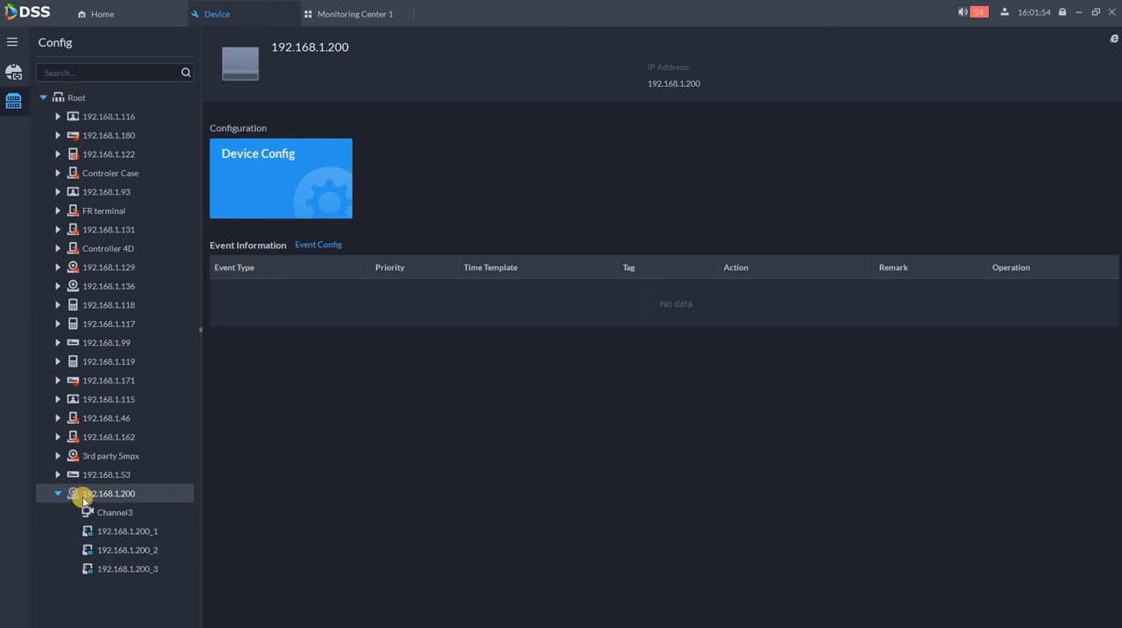
# Select Channel3 in the config tree and start its Intelligent Analysis setup
pyautogui.click(115, 511)
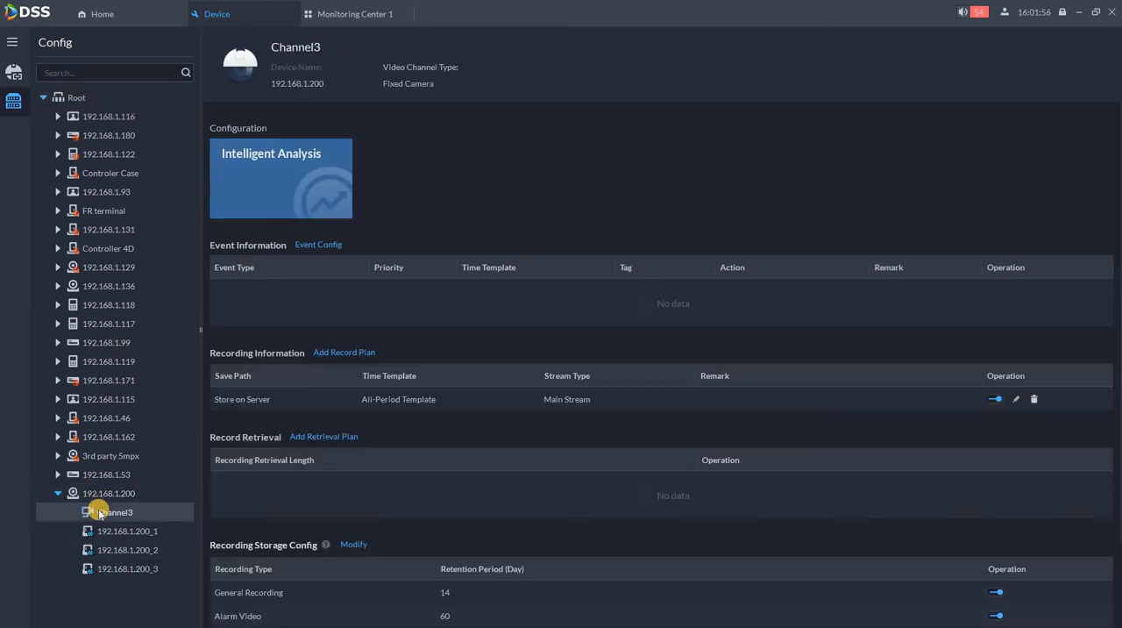
pyautogui.moveTo(296, 153)
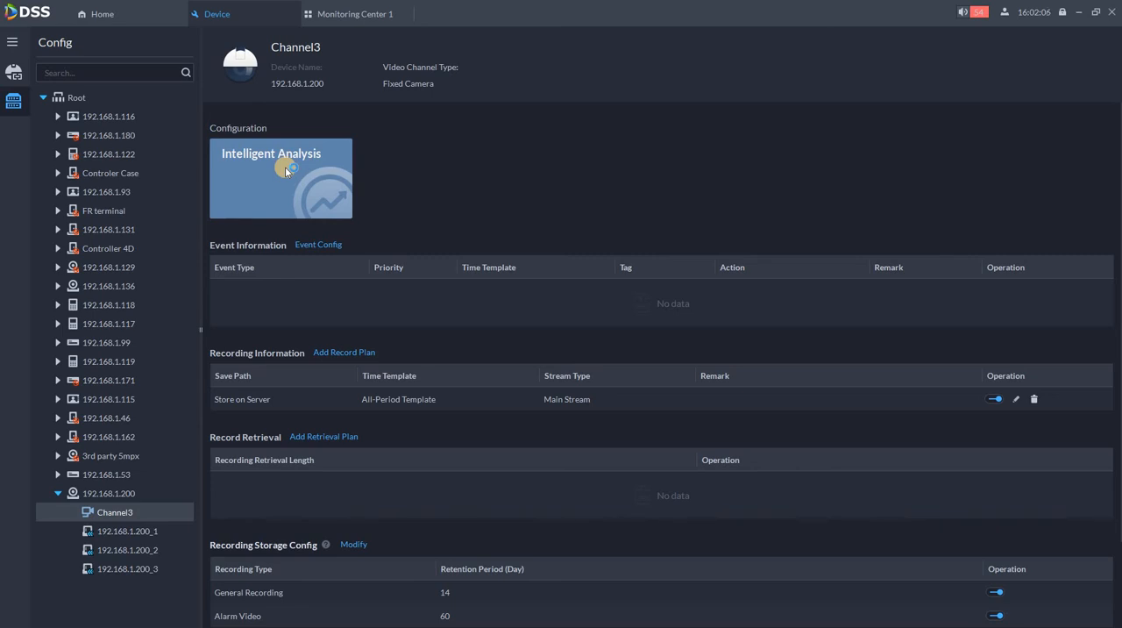
pyautogui.click(281, 166)
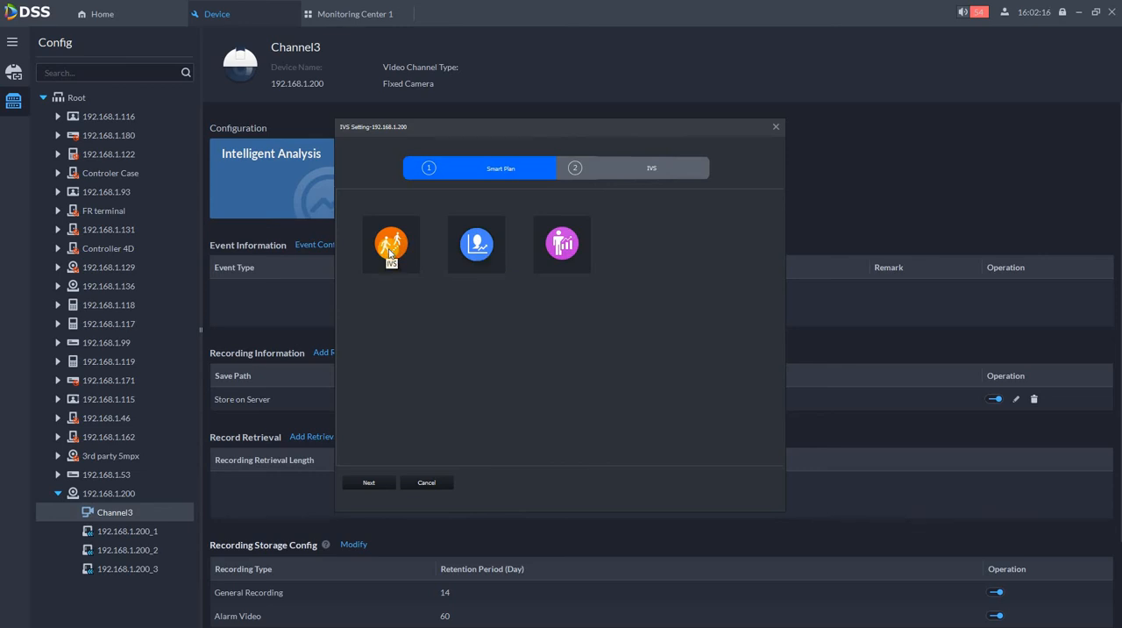
# Choose the IVS smart plan for Channel3 and continue to the detection region view
pyautogui.click(391, 243)
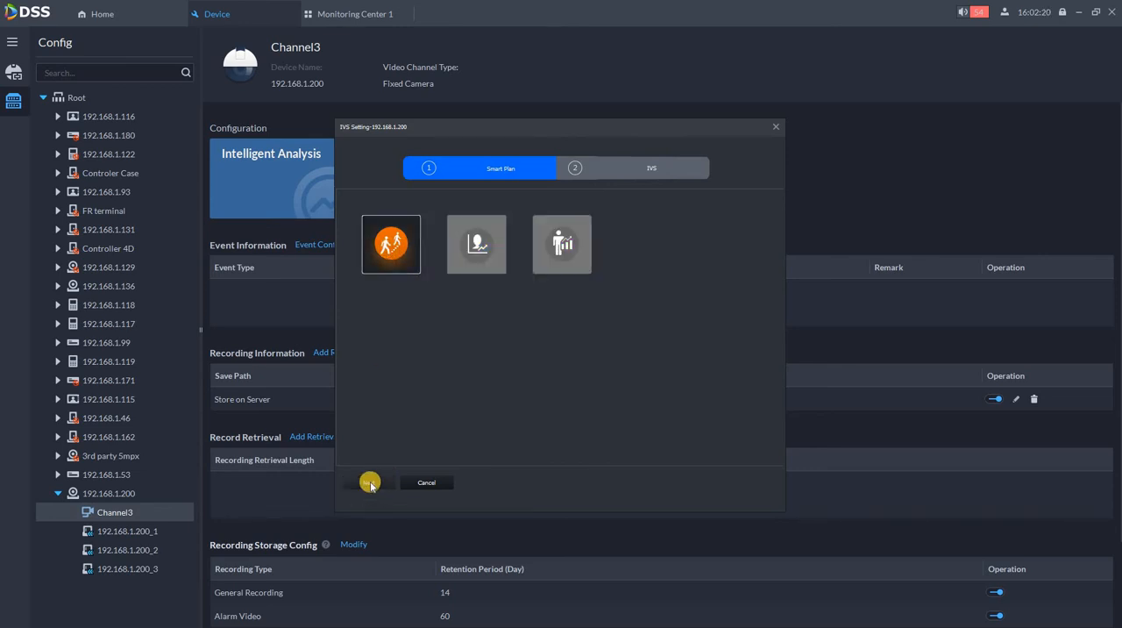
pyautogui.click(368, 482)
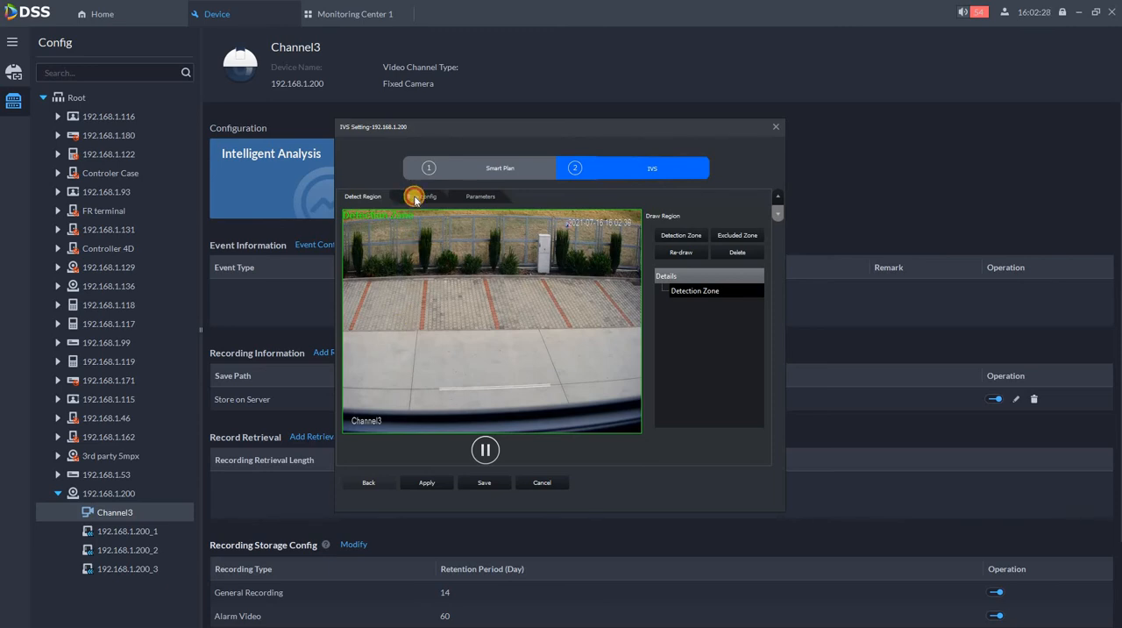
# Add Rule 1 as a Parking Detection rule and draw its zone over the paving
pyautogui.click(425, 196)
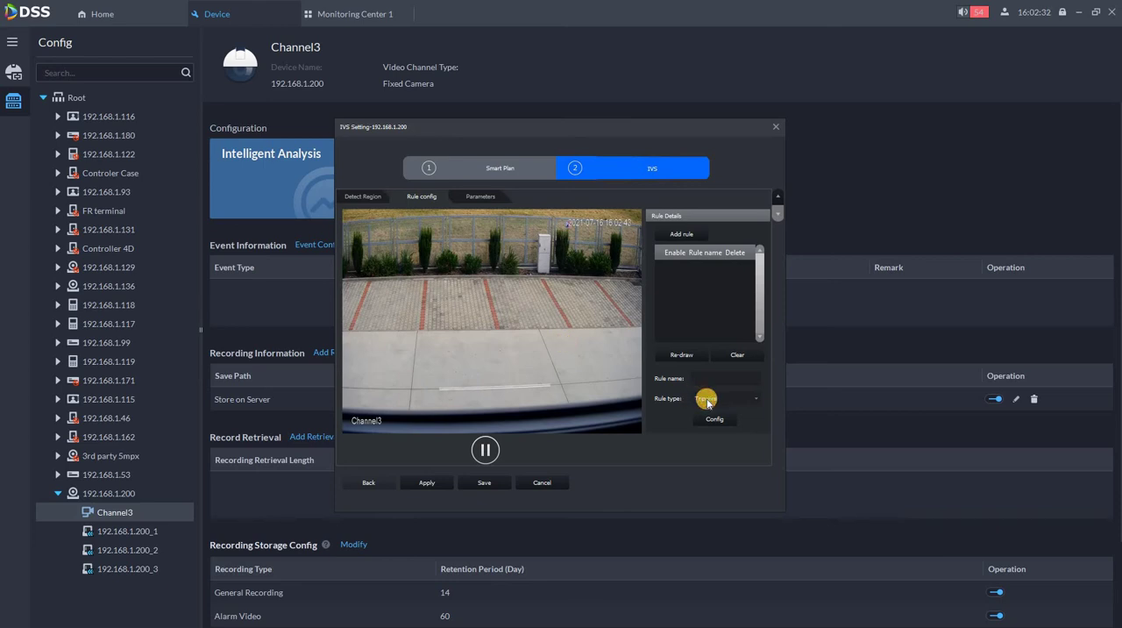
pyautogui.click(754, 398)
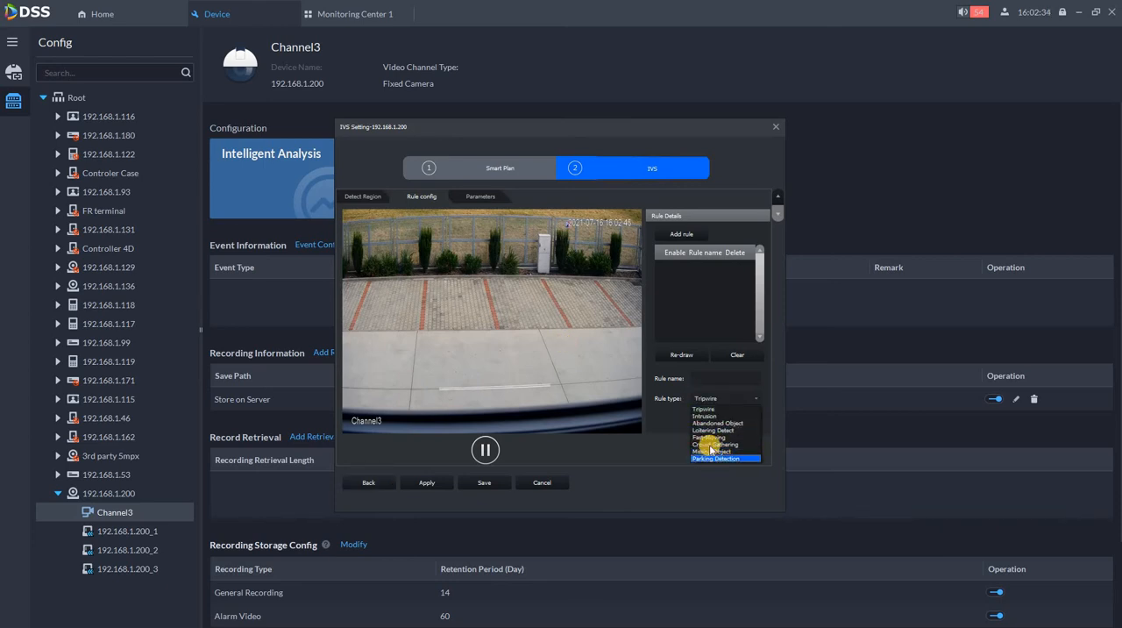
pyautogui.click(719, 458)
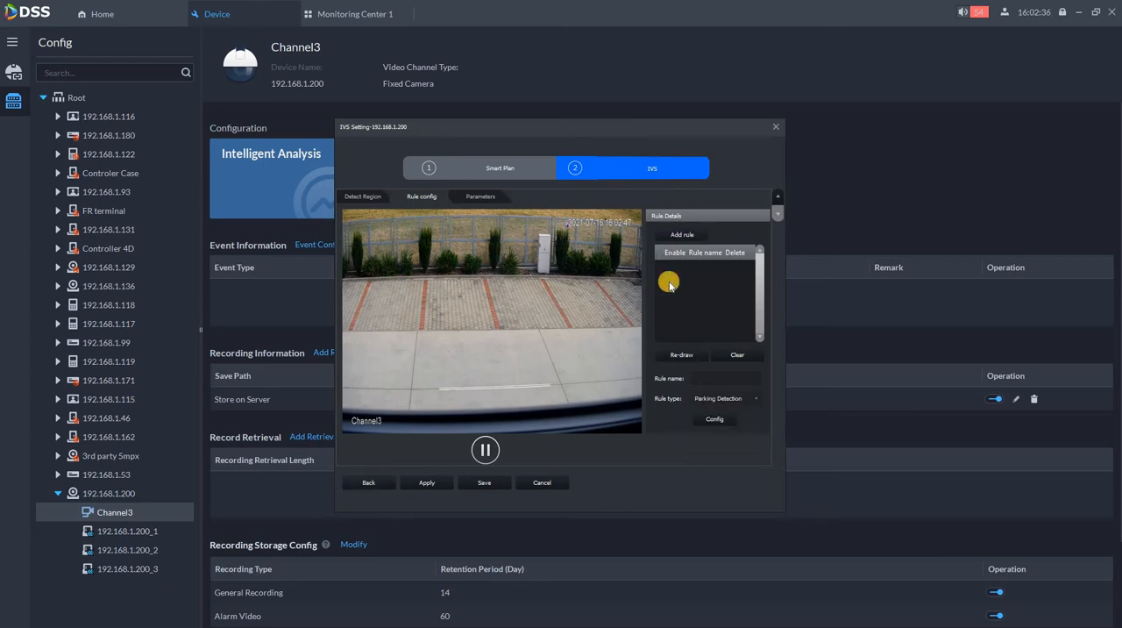
pyautogui.click(682, 234)
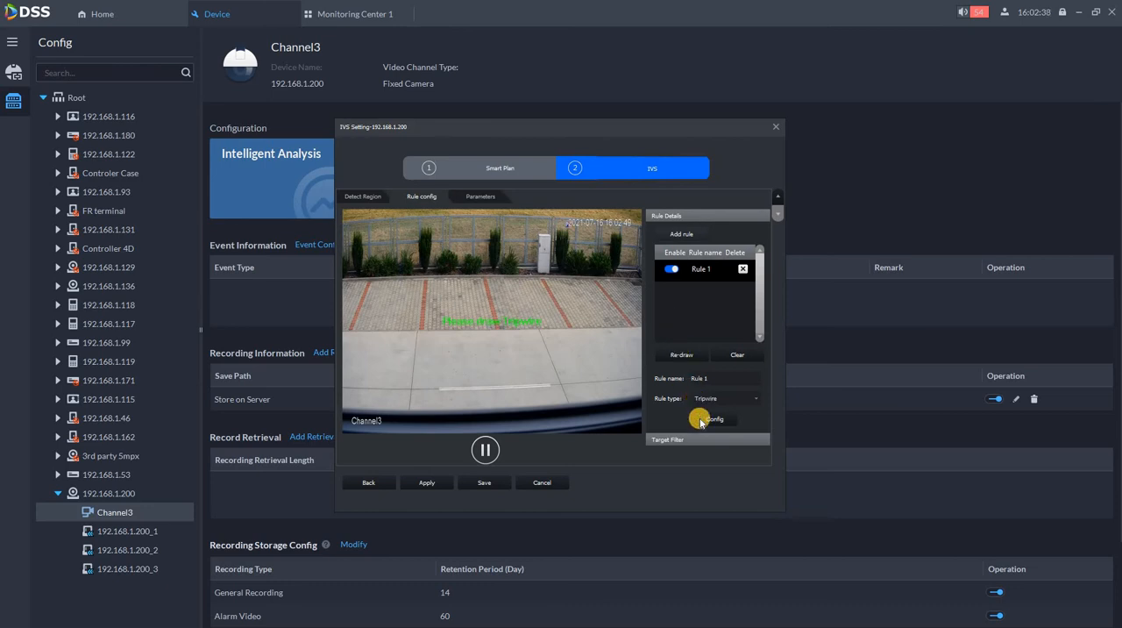
pyautogui.click(726, 398)
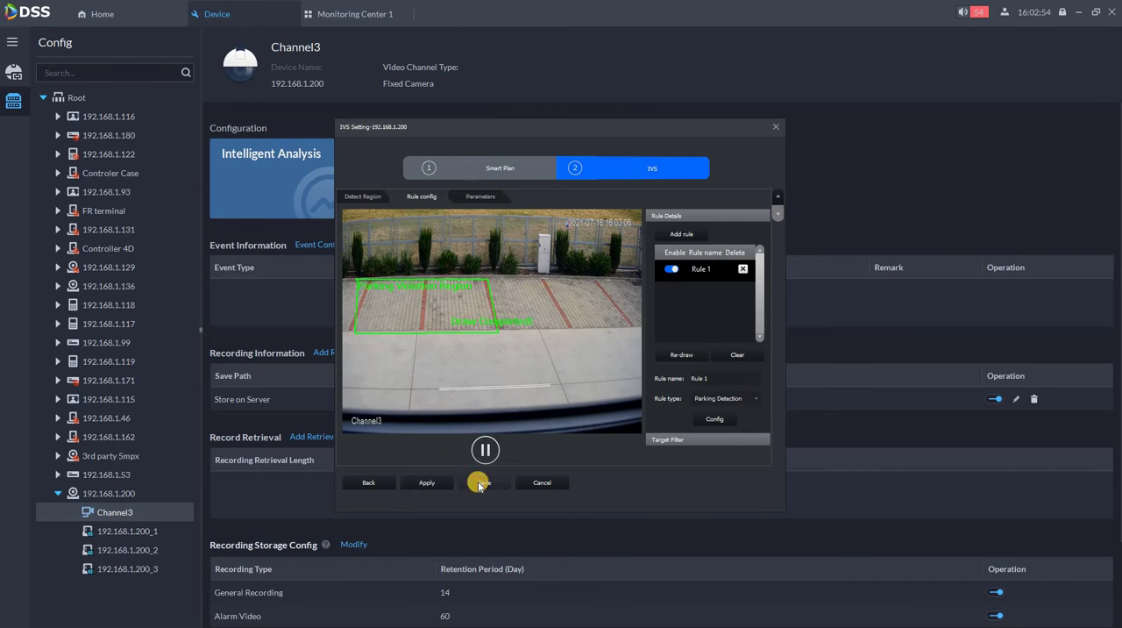
# Save the IVS parking detection settings and return to Channel3's page
pyautogui.click(541, 483)
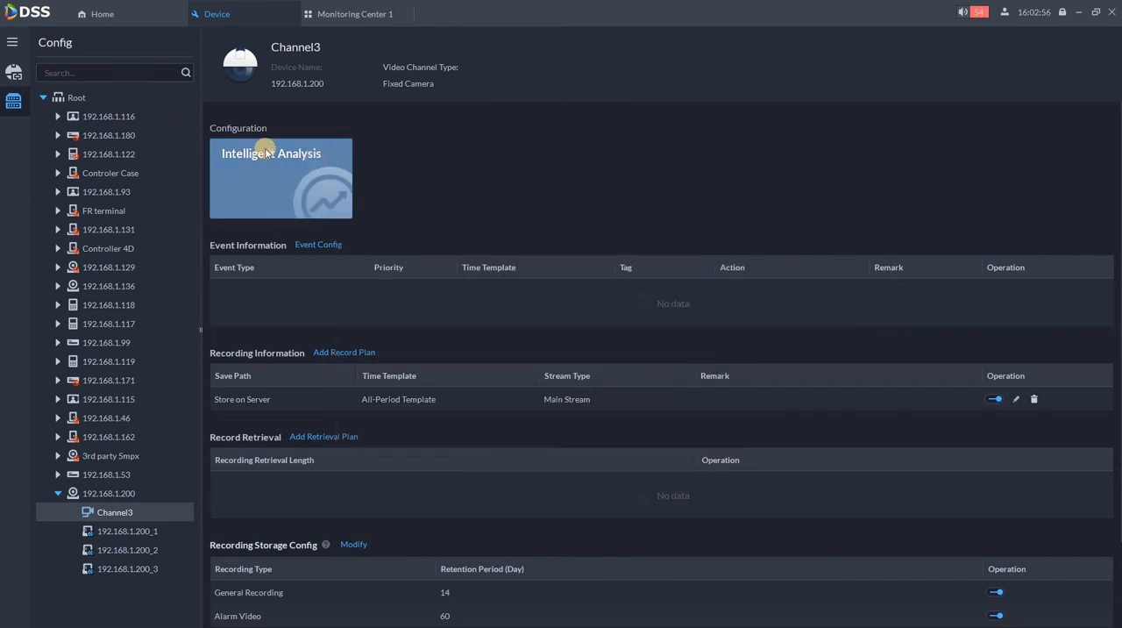
pyautogui.moveTo(298, 251)
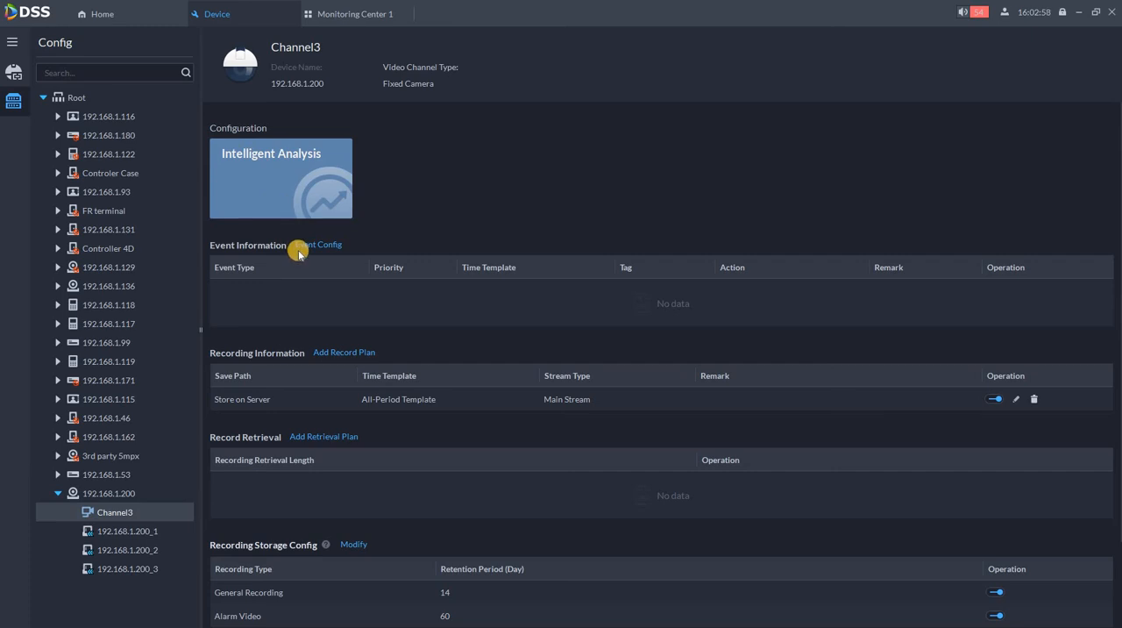
pyautogui.moveTo(187, 462)
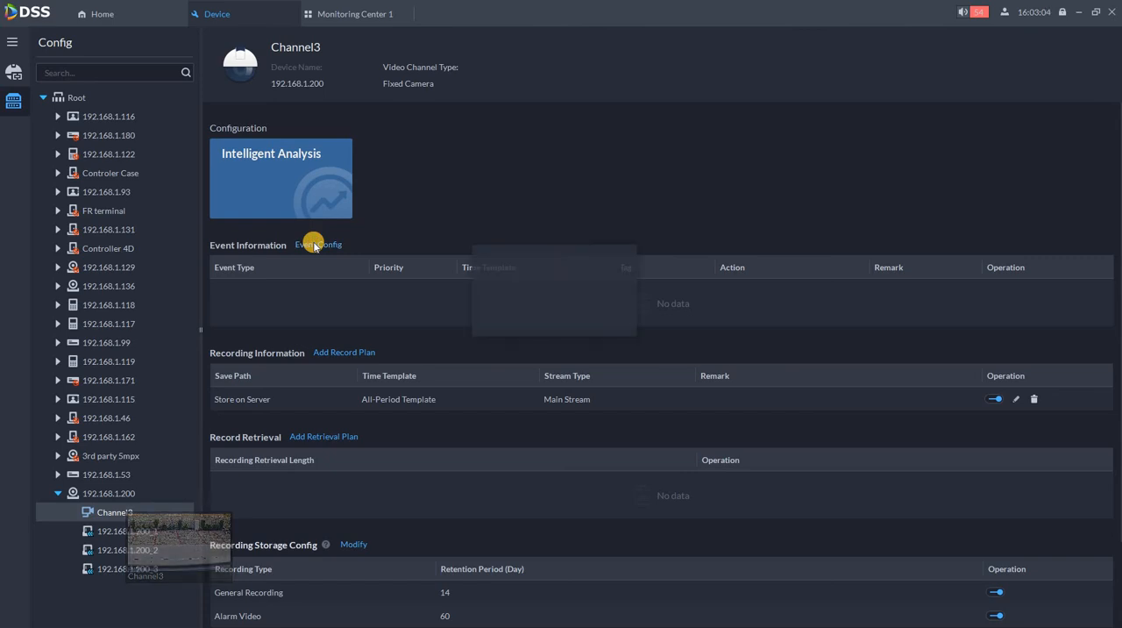
# Start a new Channel3 event and scroll the triggered events down to Illegal Parking
pyautogui.click(318, 245)
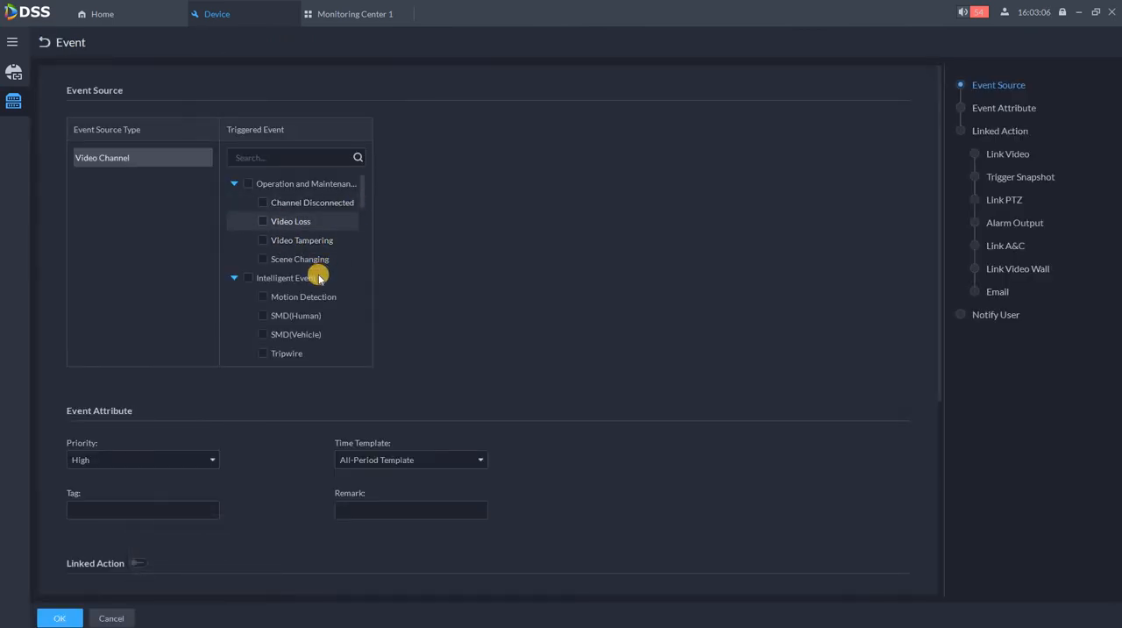
pyautogui.scroll(-3)
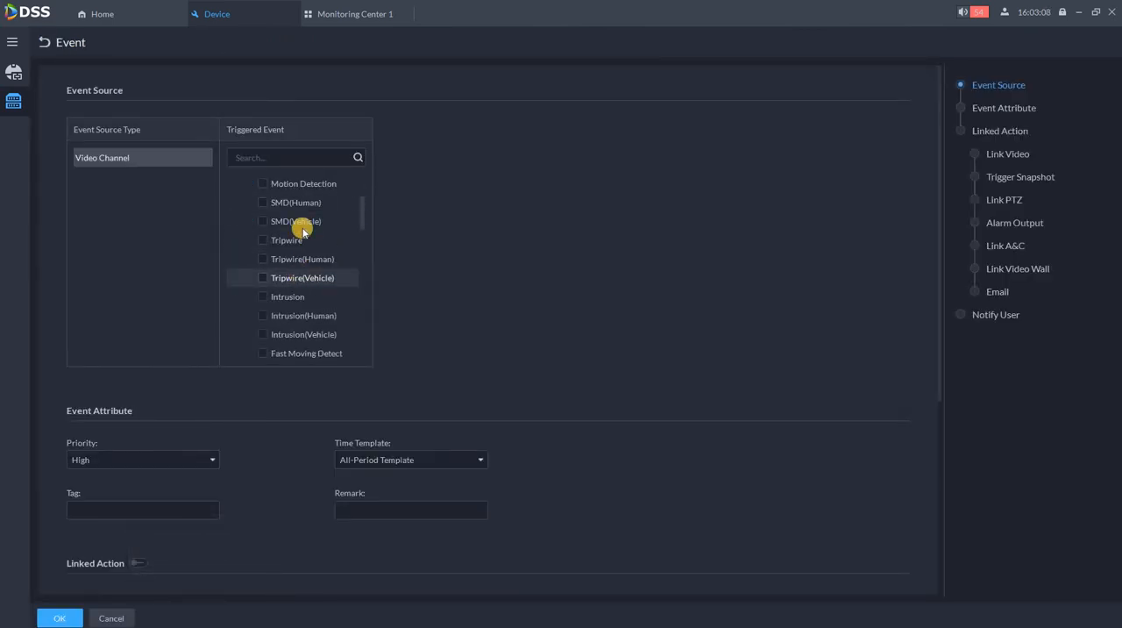
pyautogui.scroll(-3)
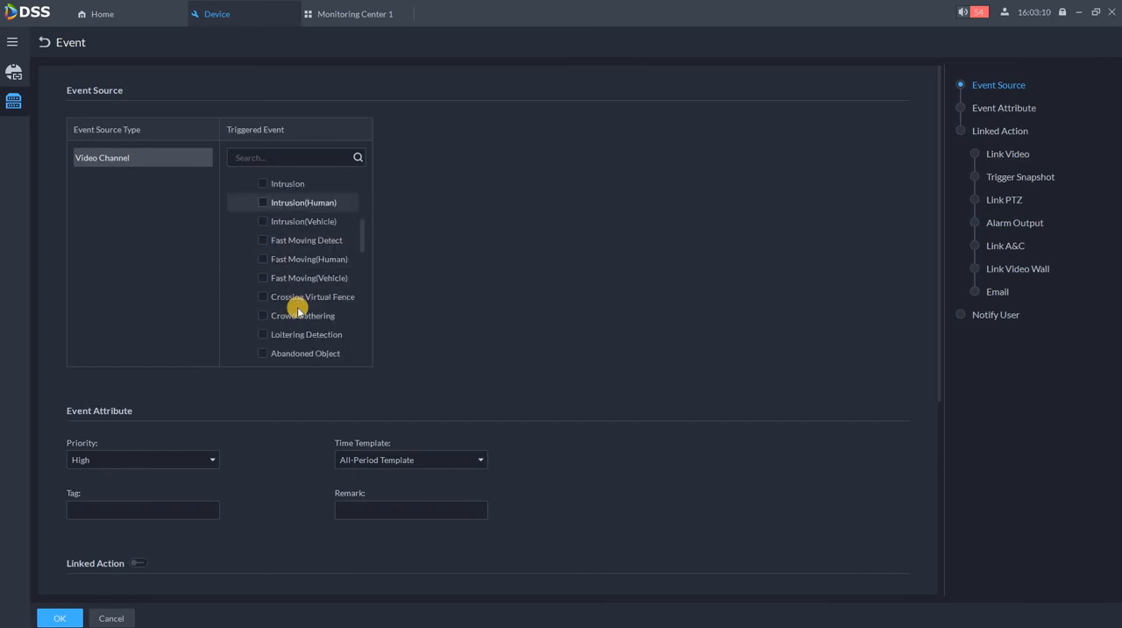
pyautogui.scroll(-3)
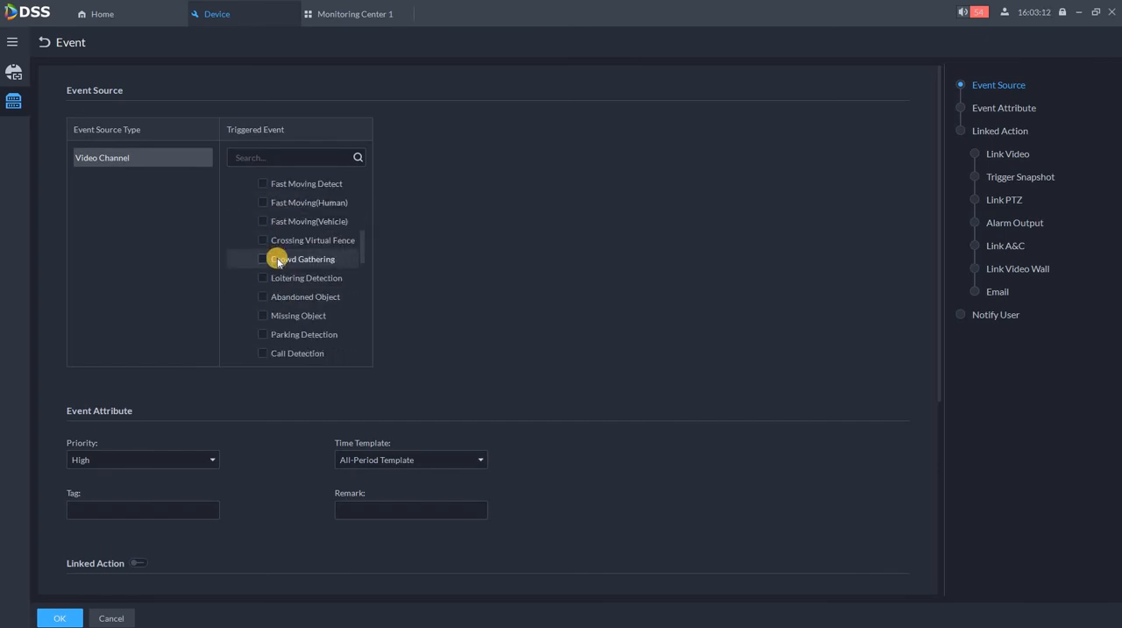
pyautogui.scroll(-3)
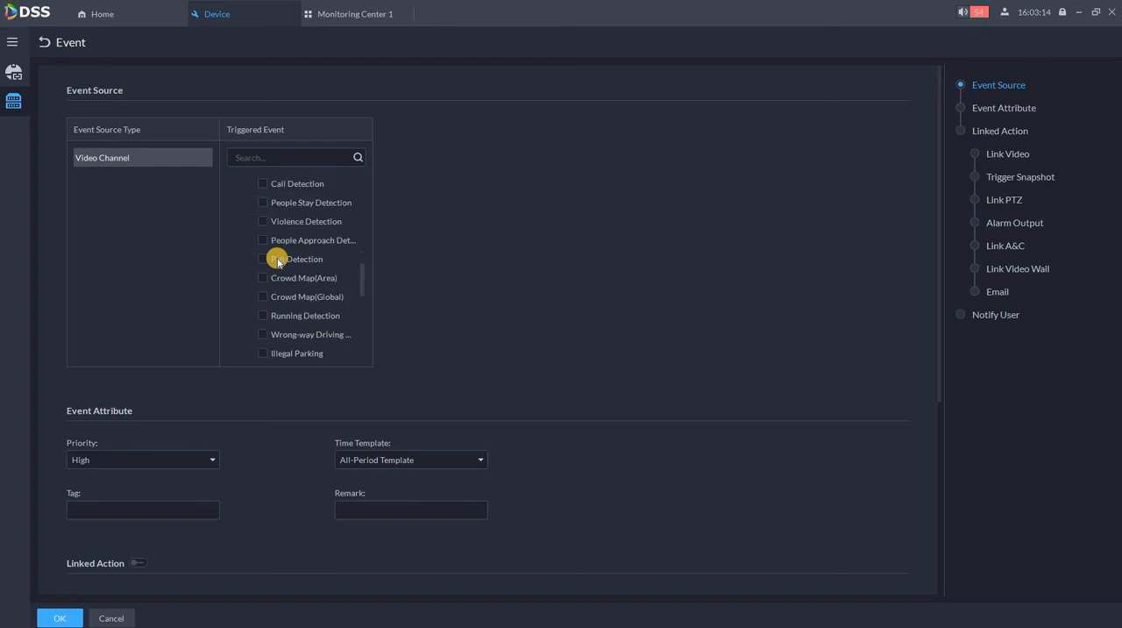
pyautogui.scroll(-3)
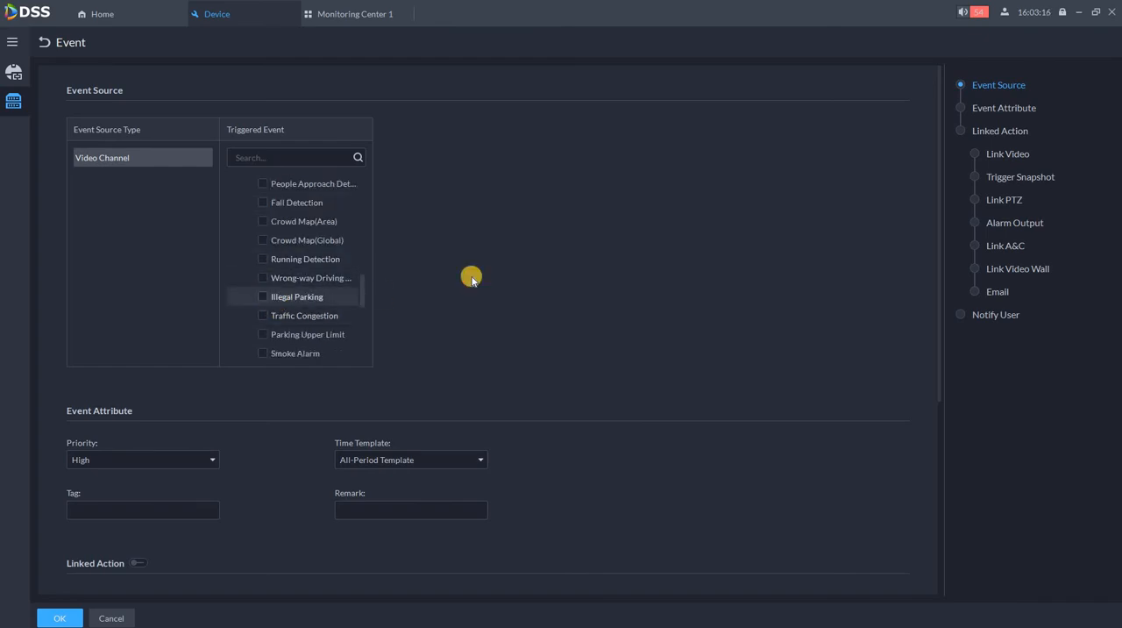
# Tick Illegal Parking, set Medium priority, and enter the remark 'ask to go away'
pyautogui.click(262, 297)
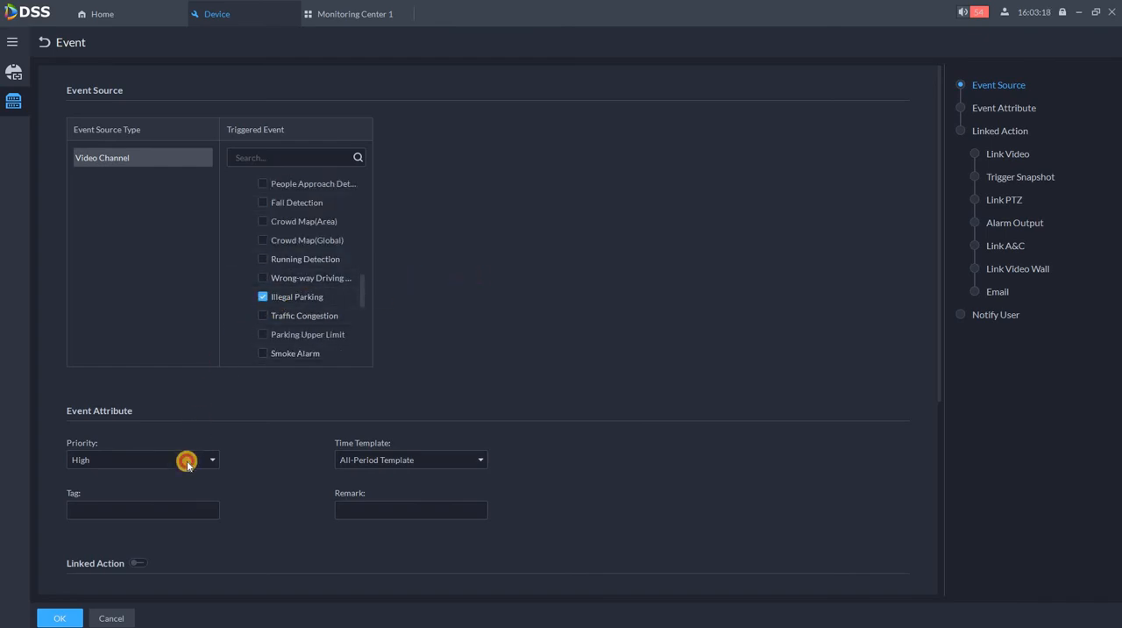
pyautogui.click(142, 459)
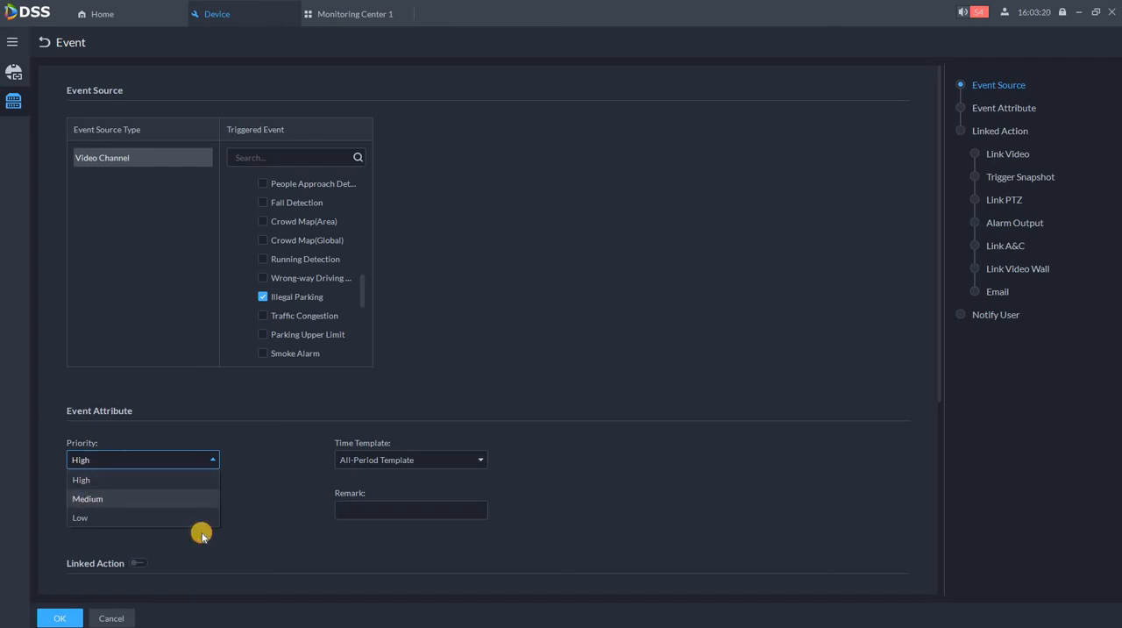
pyautogui.click(87, 499)
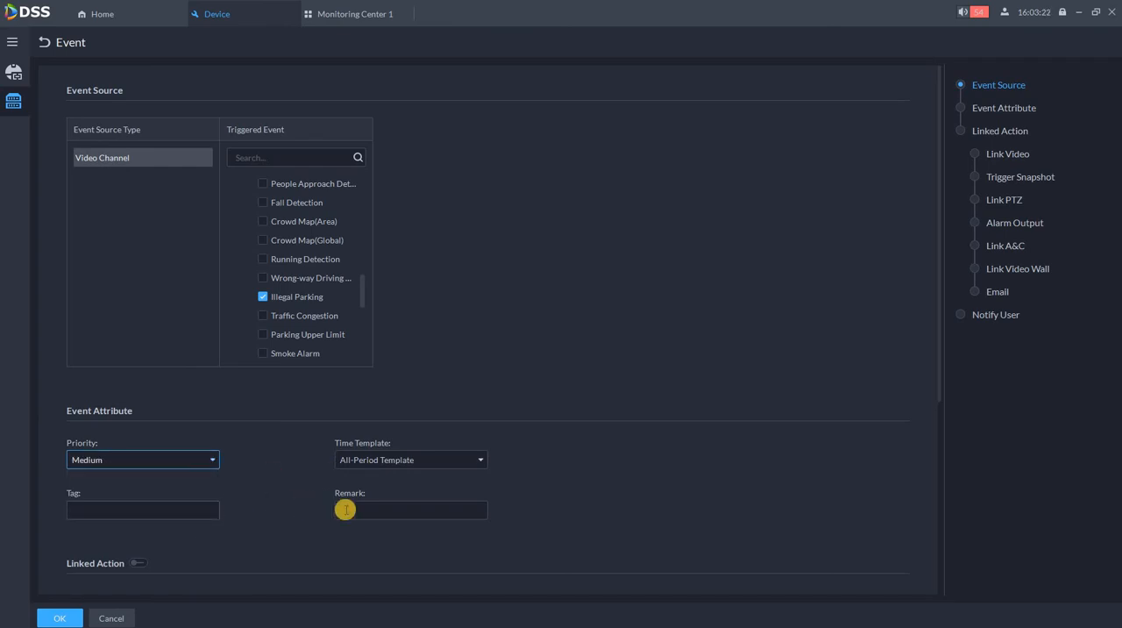
pyautogui.click(410, 509)
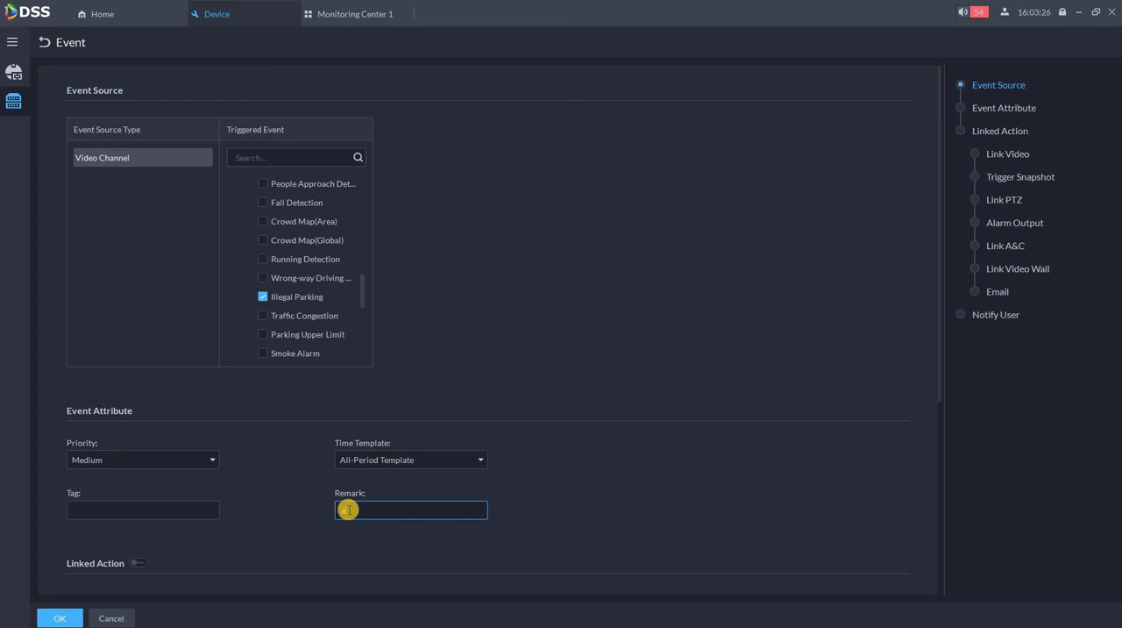
pyautogui.write('to go')
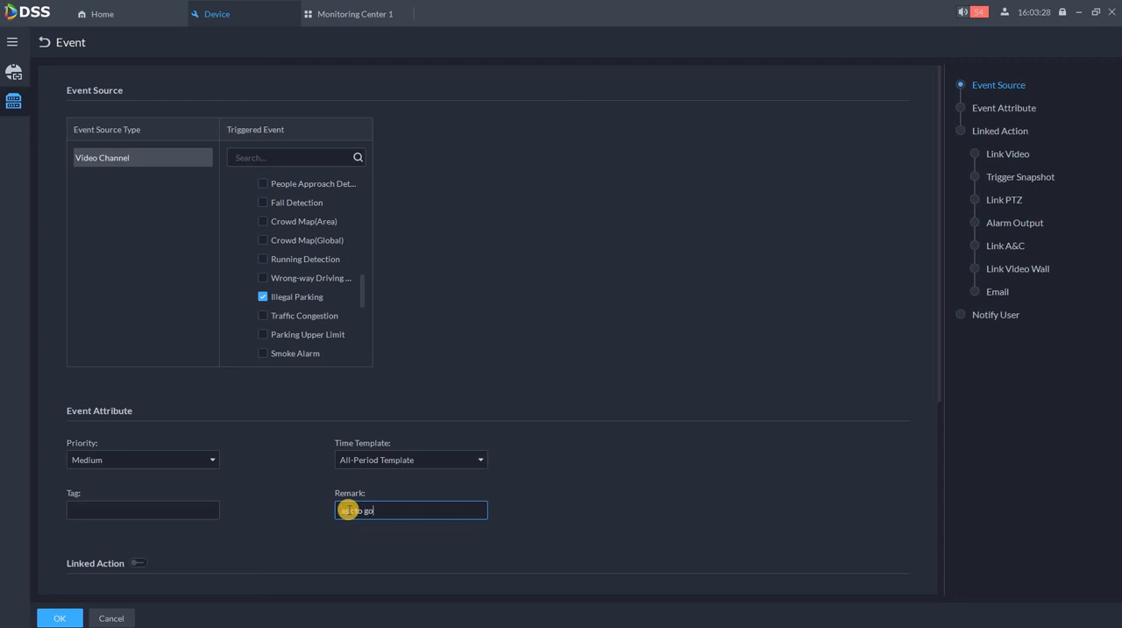
pyautogui.write('away')
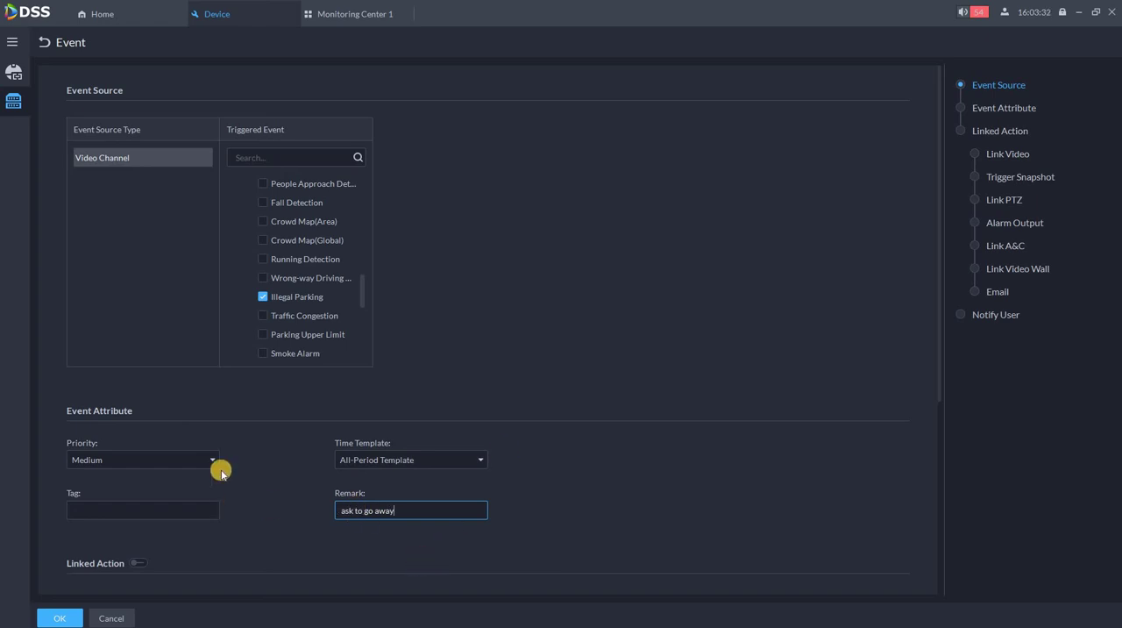
# Enable Link Video with 20 s record, 10 s prerecord, and open camera on client
pyautogui.scroll(-3)
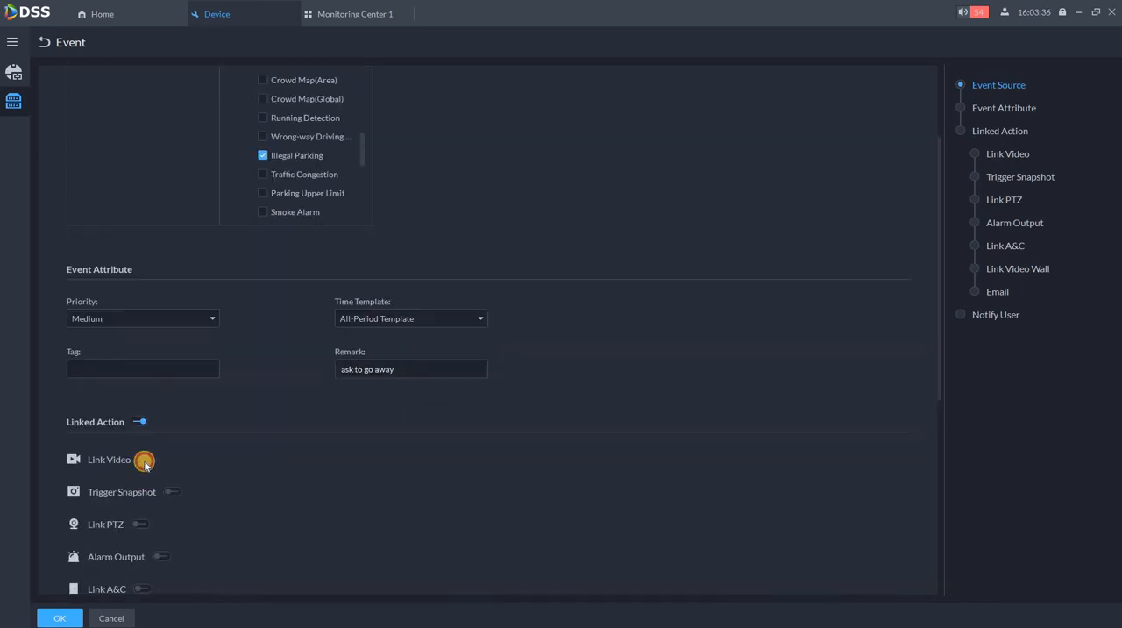
pyautogui.click(148, 459)
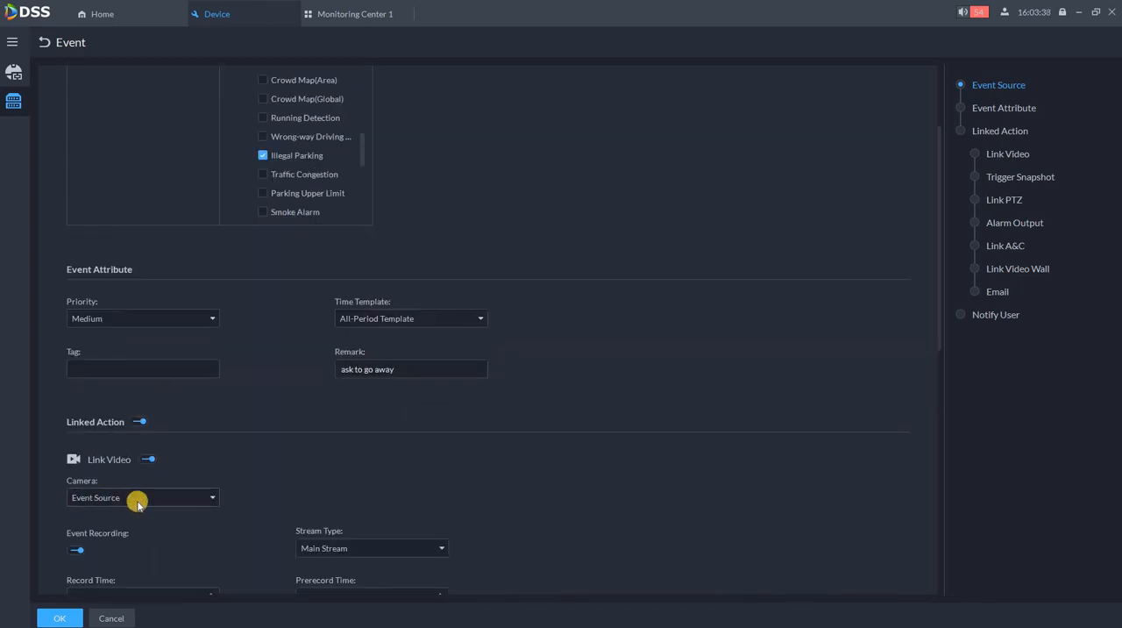
pyautogui.moveTo(114, 507)
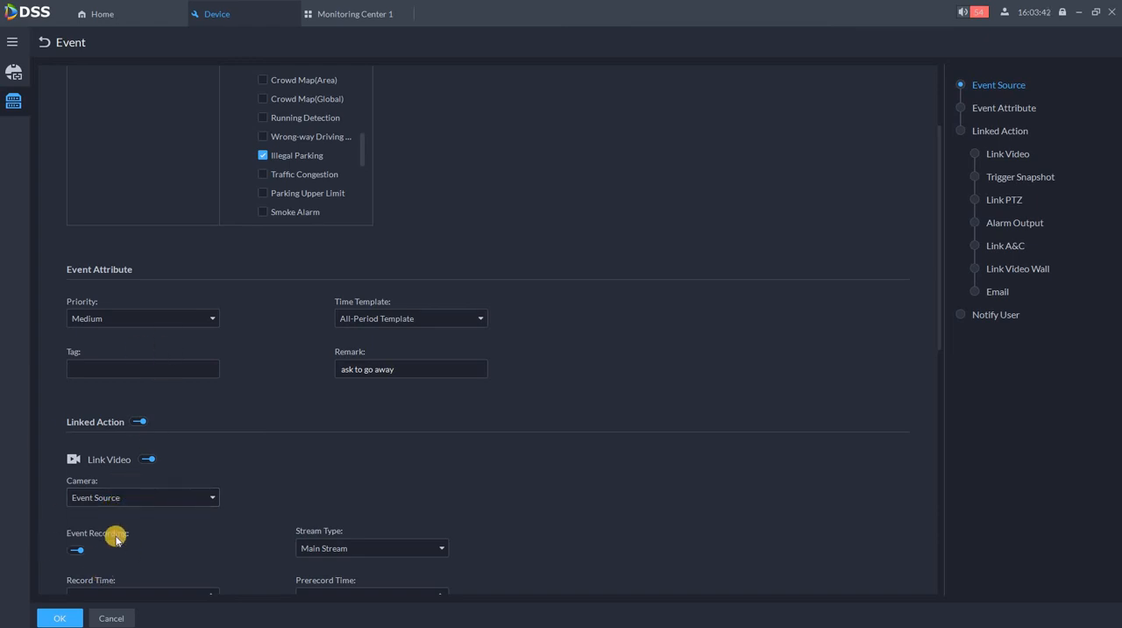
pyautogui.moveTo(208, 532)
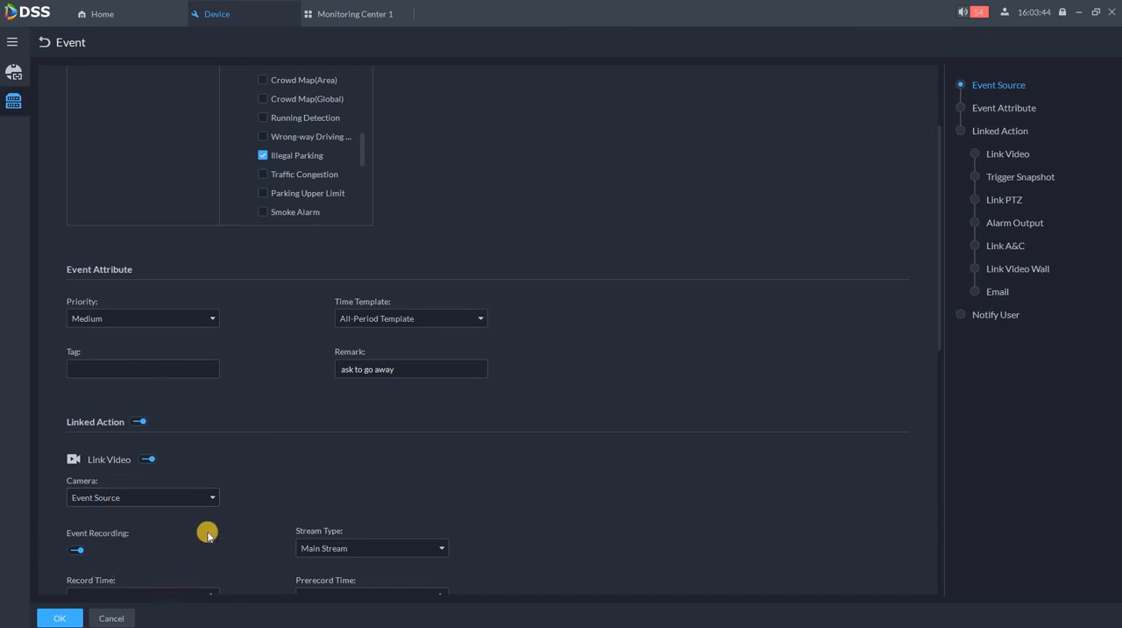
pyautogui.scroll(-3)
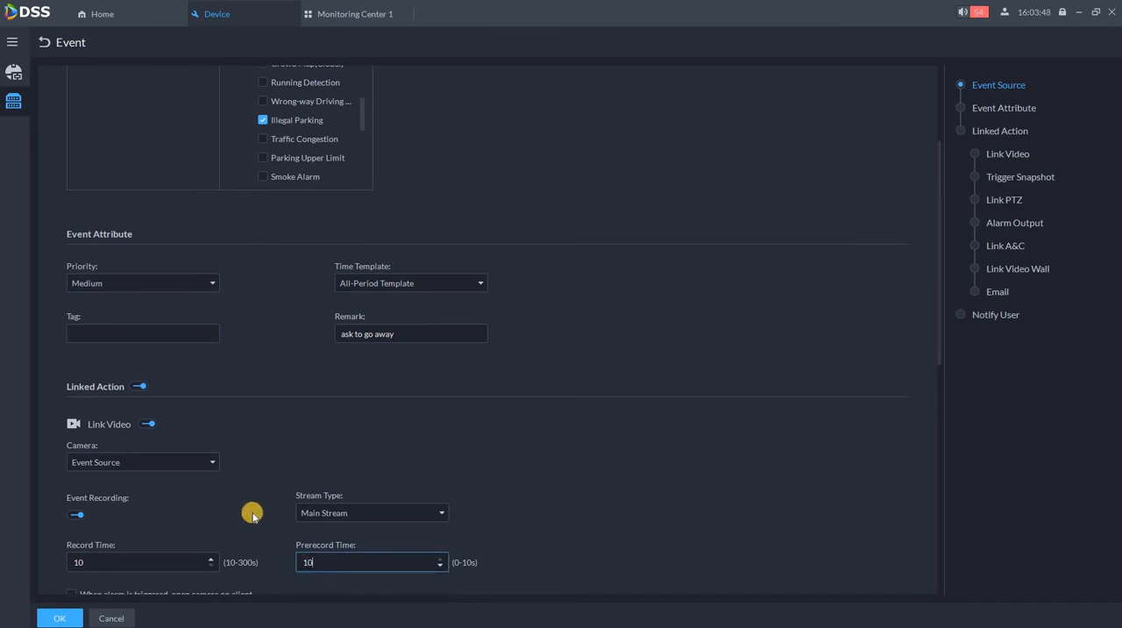
pyautogui.scroll(-3)
pyautogui.write('2')
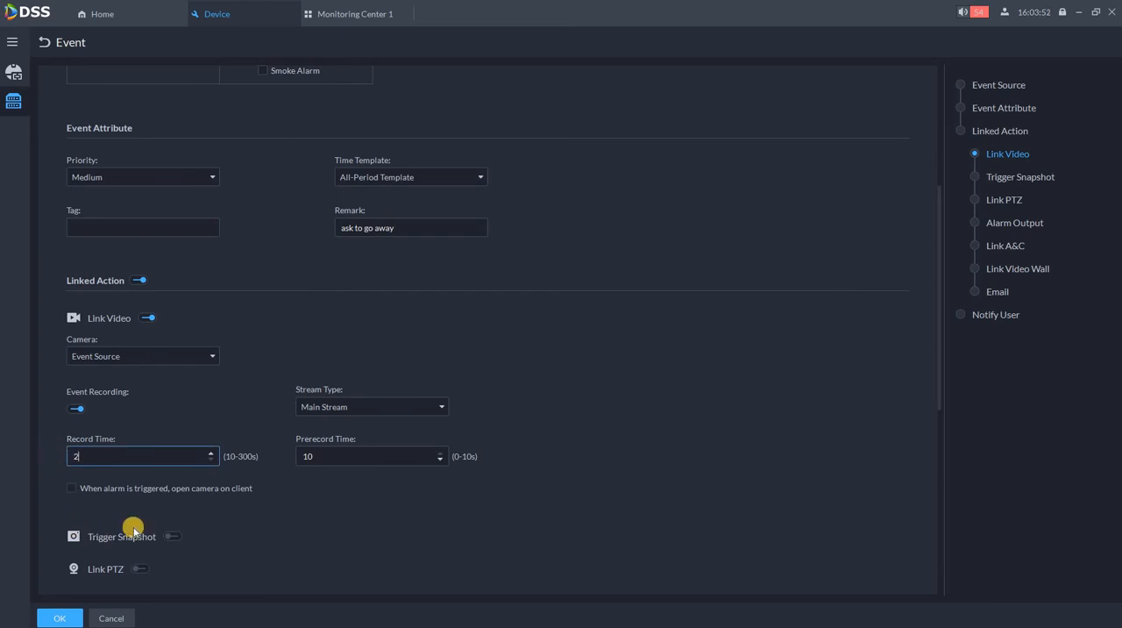
pyautogui.write('0')
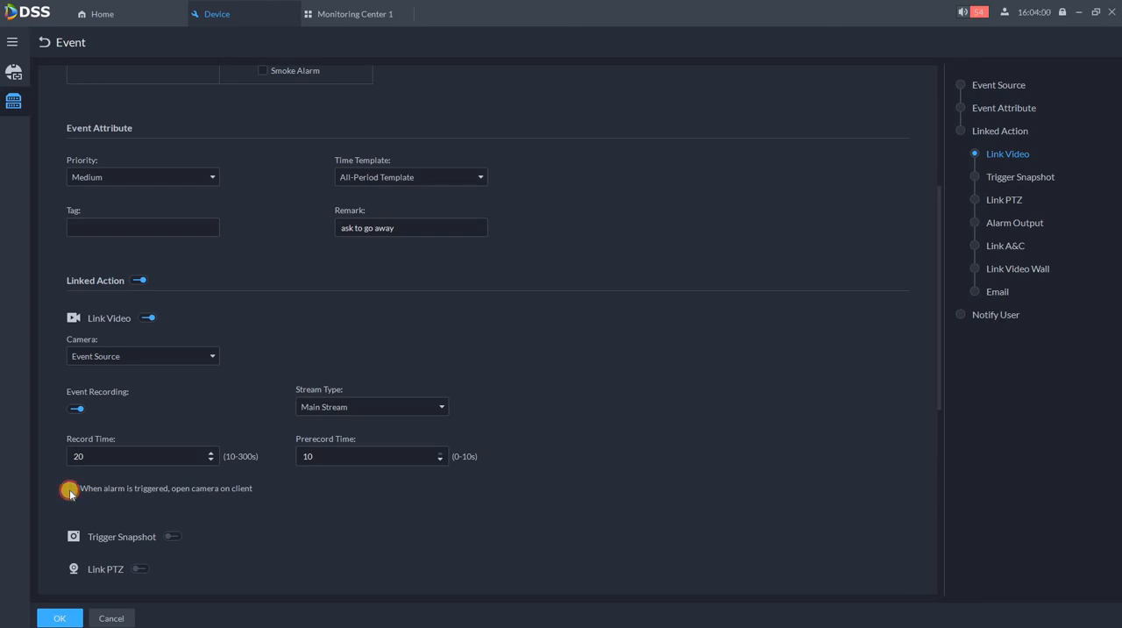
pyautogui.click(71, 489)
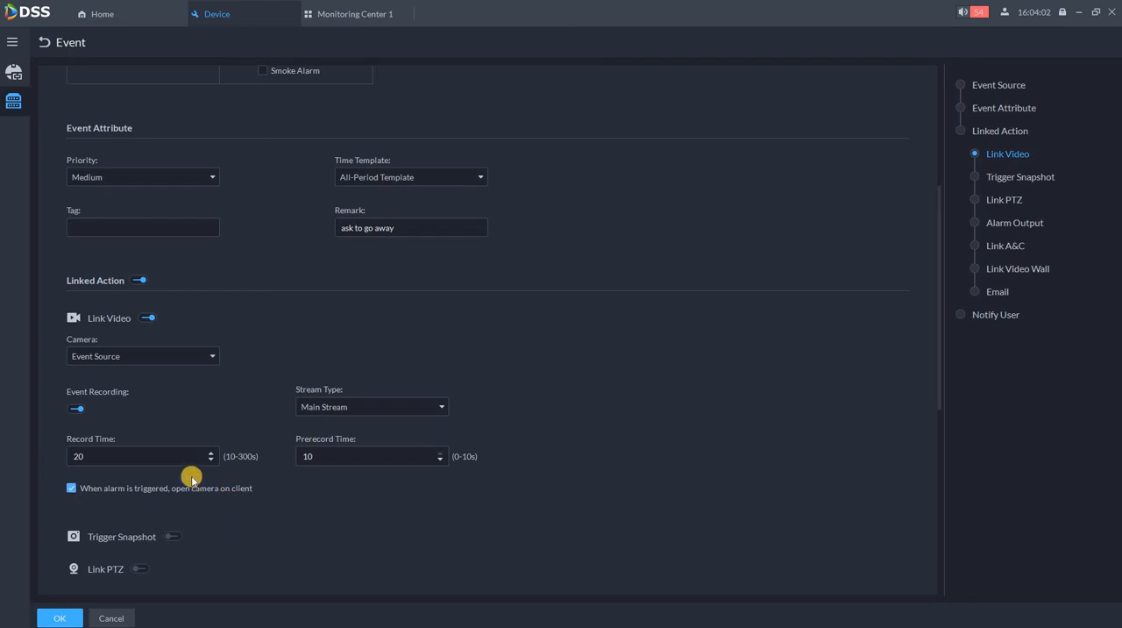
# Enable Trigger Snapshot with Select Camera and pick the nvr people channel
pyautogui.scroll(-3)
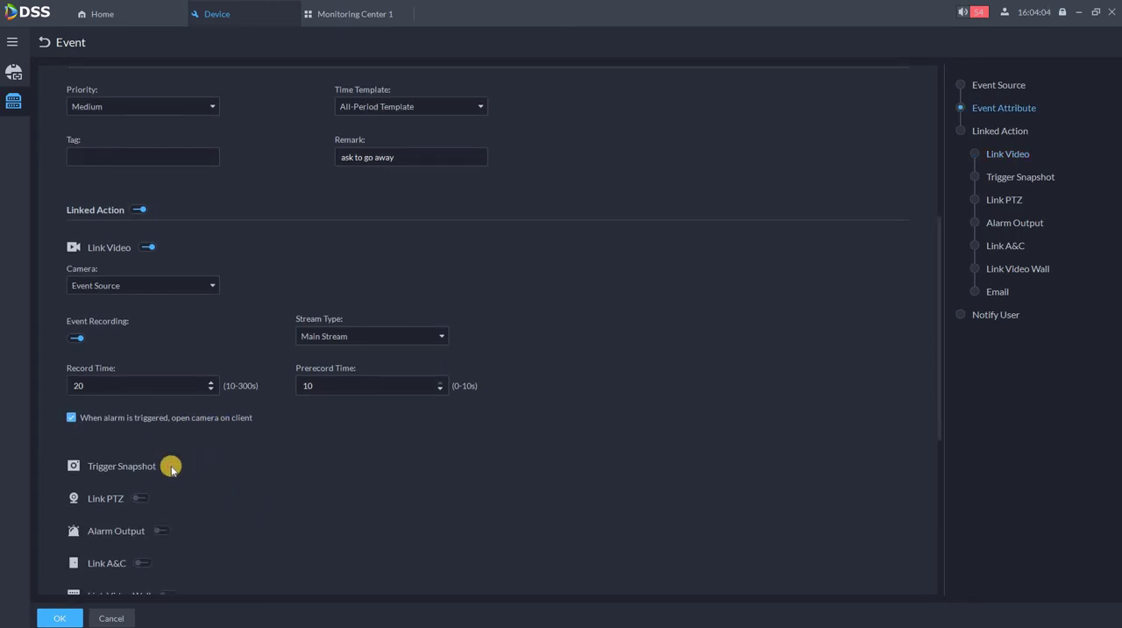
pyautogui.click(173, 466)
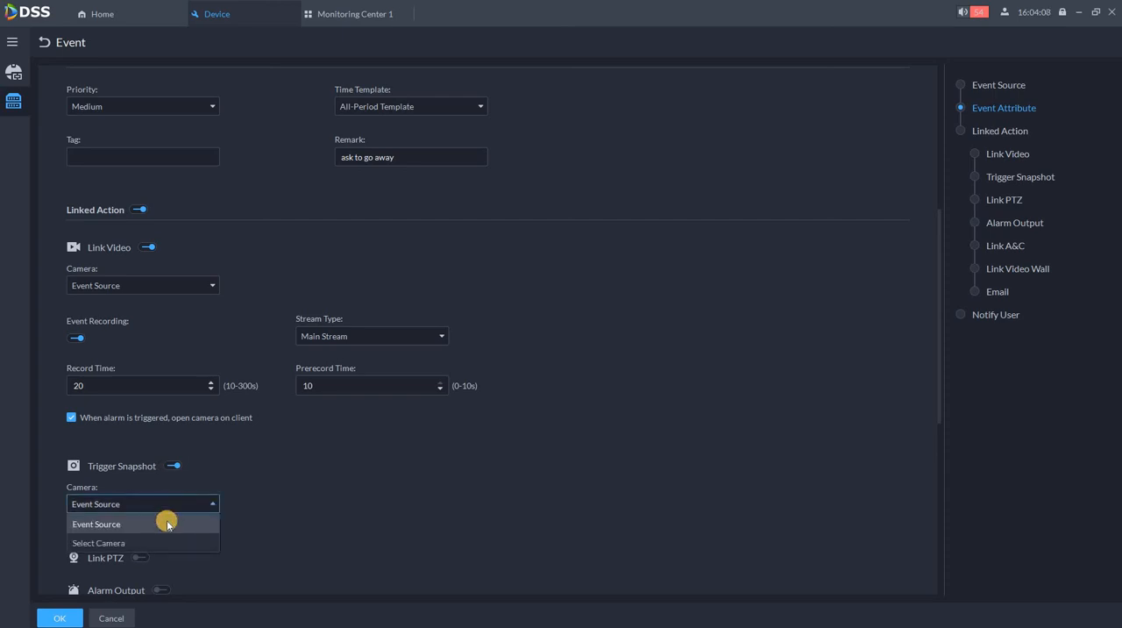
pyautogui.moveTo(129, 543)
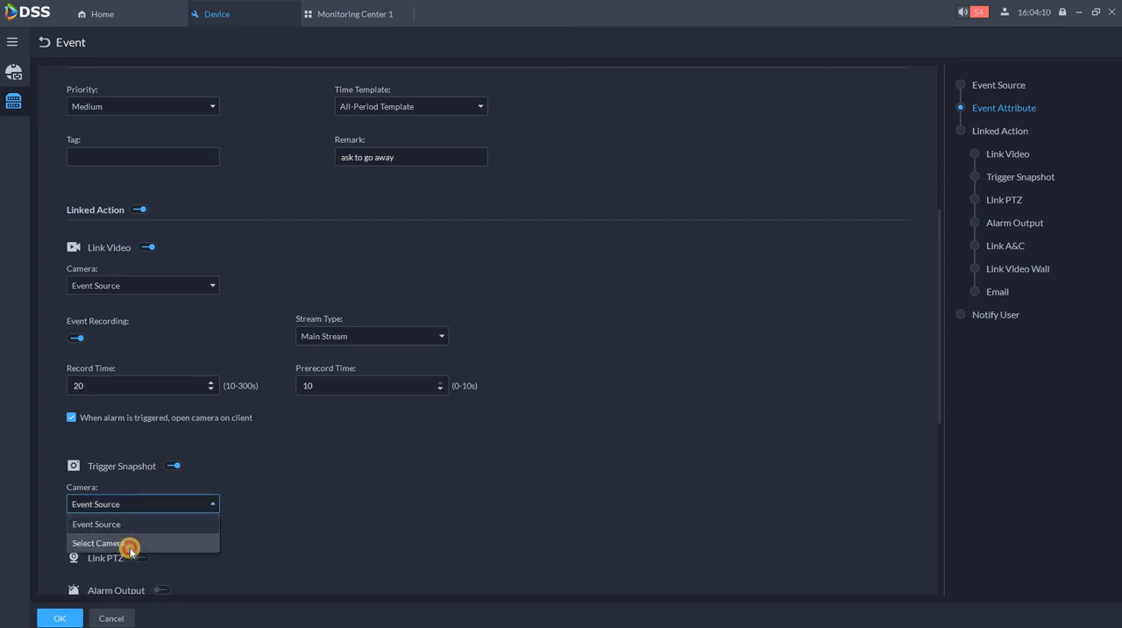
pyautogui.click(97, 543)
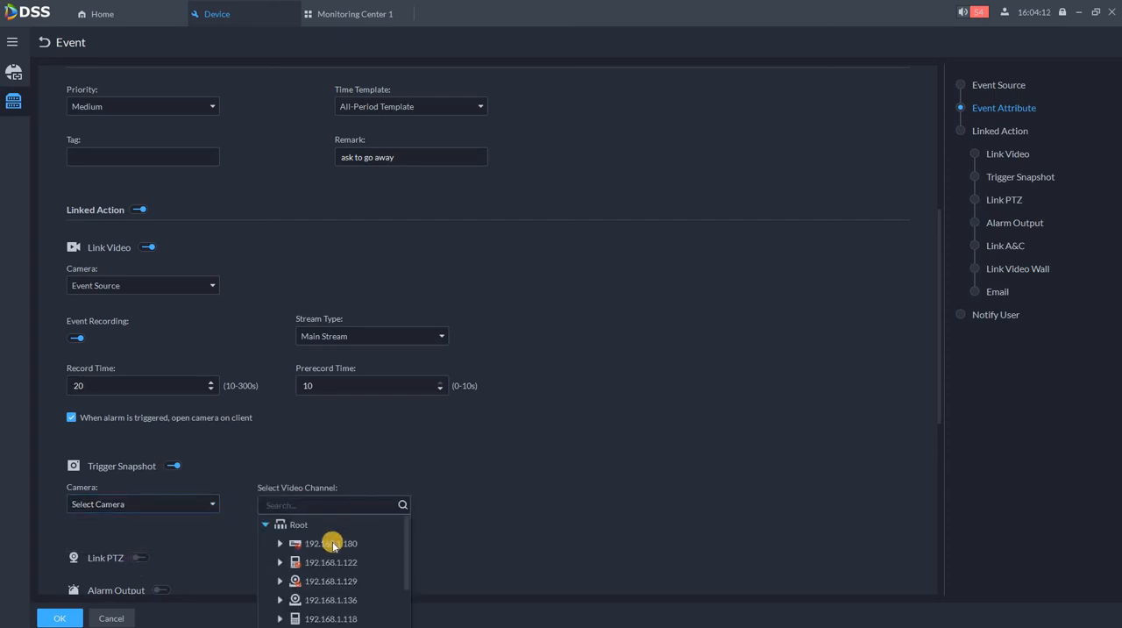
pyautogui.scroll(-3)
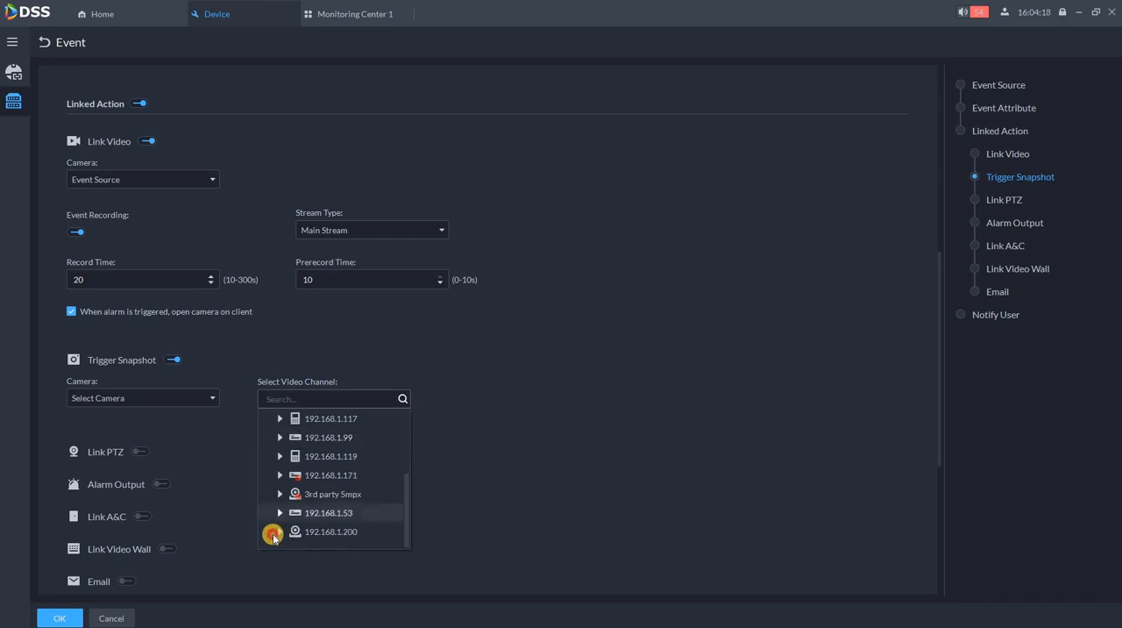
pyautogui.click(280, 531)
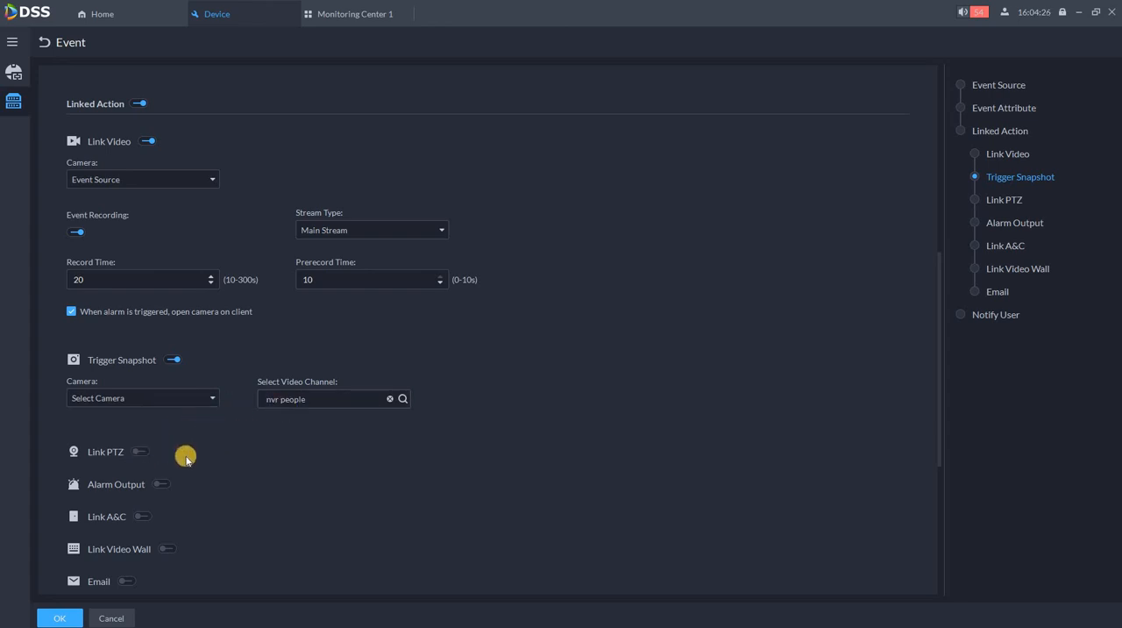
pyautogui.moveTo(122, 475)
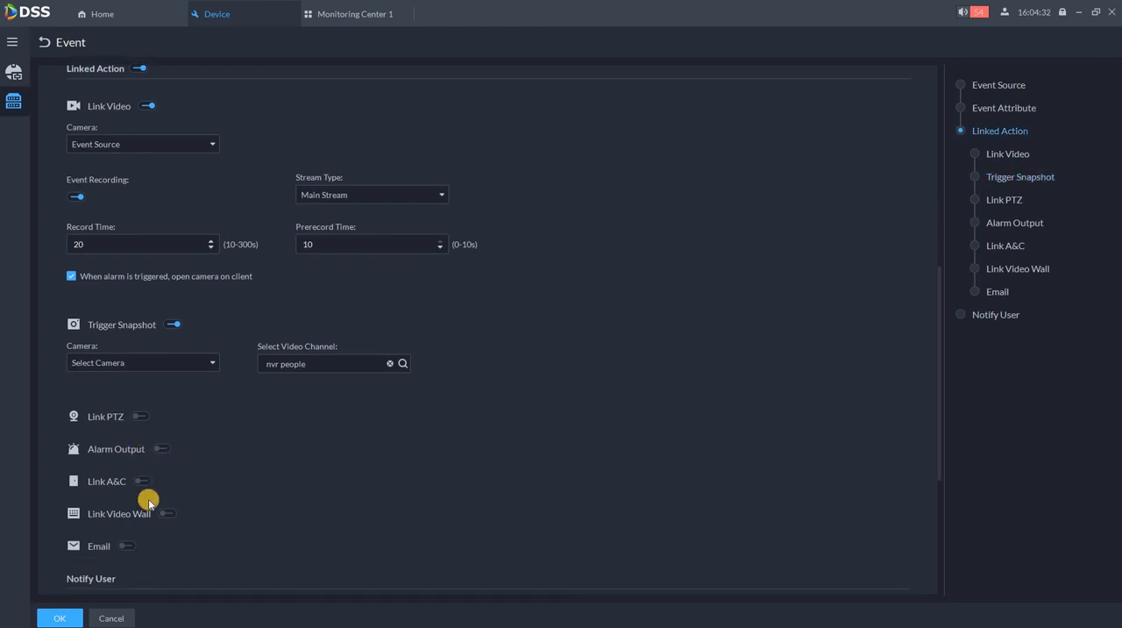
pyautogui.click(143, 480)
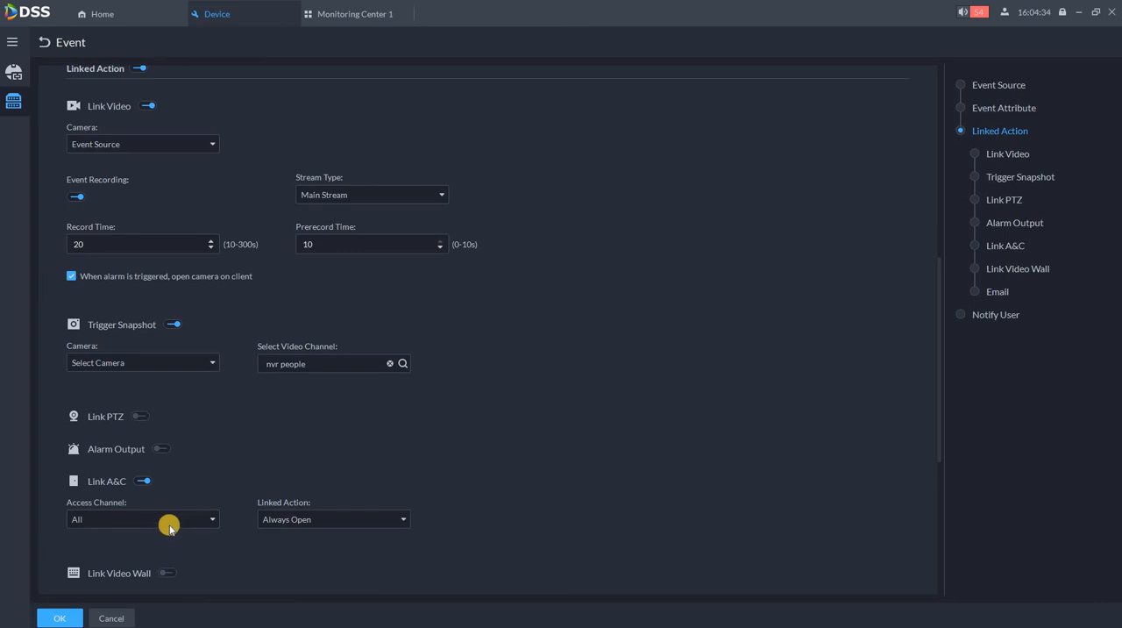
pyautogui.click(142, 518)
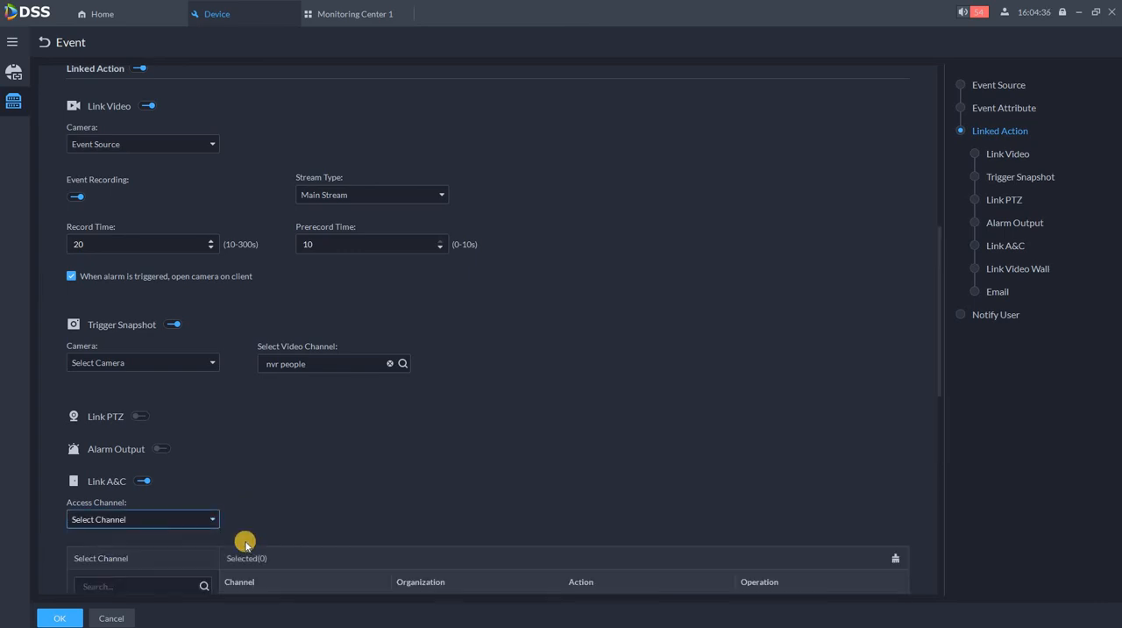
pyautogui.scroll(-3)
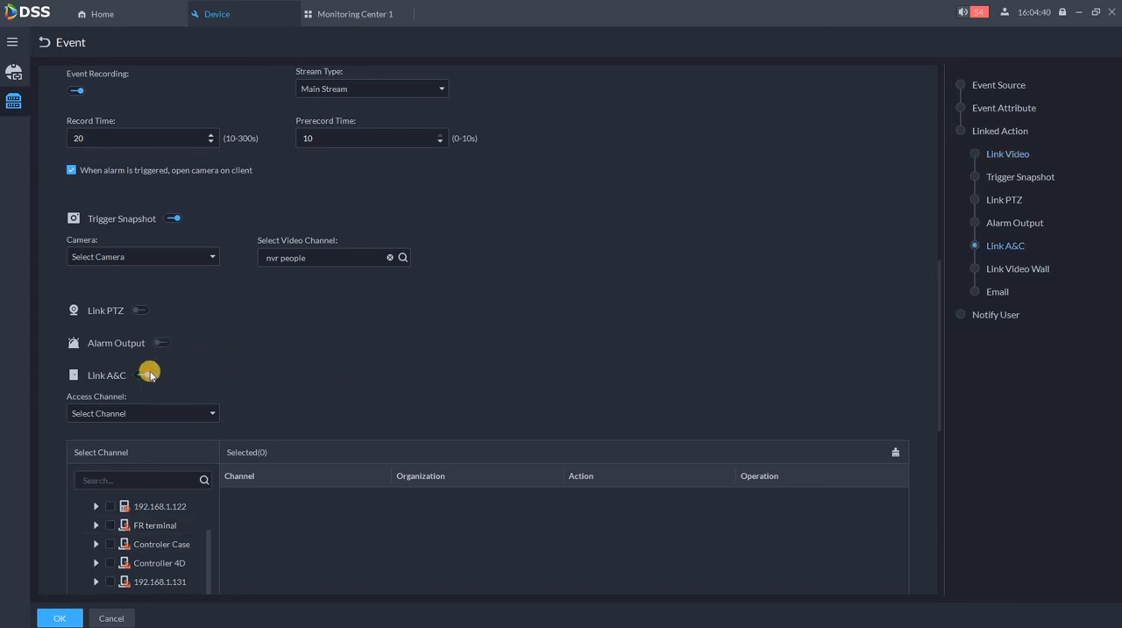
pyautogui.click(142, 374)
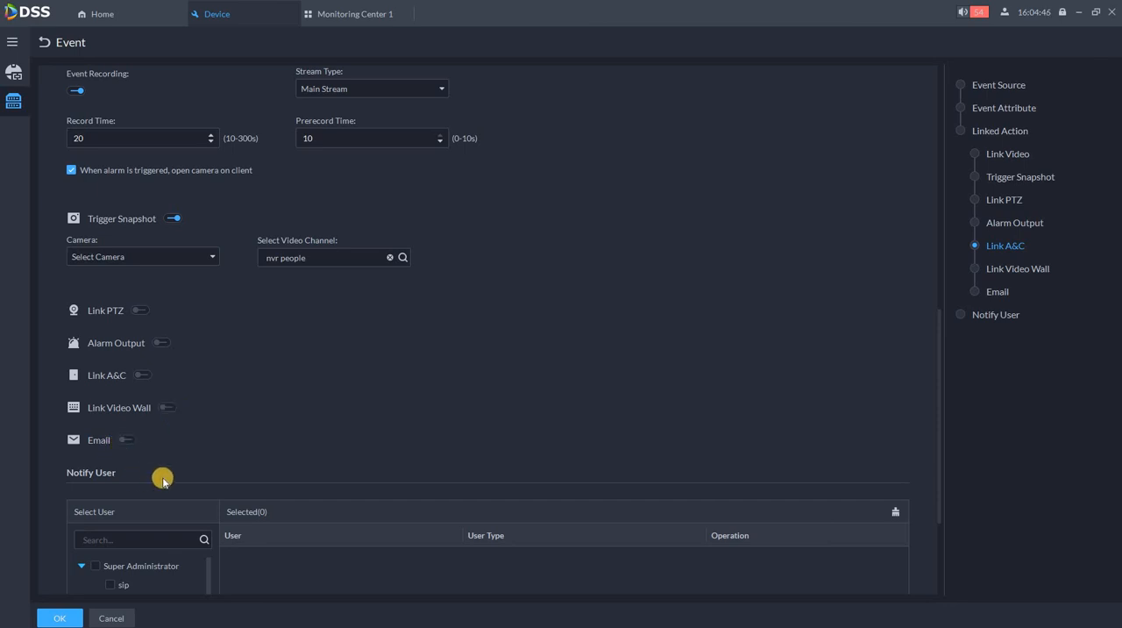
# Notify the Super Administrator and Administrator groups' five users and confirm the event
pyautogui.scroll(-3)
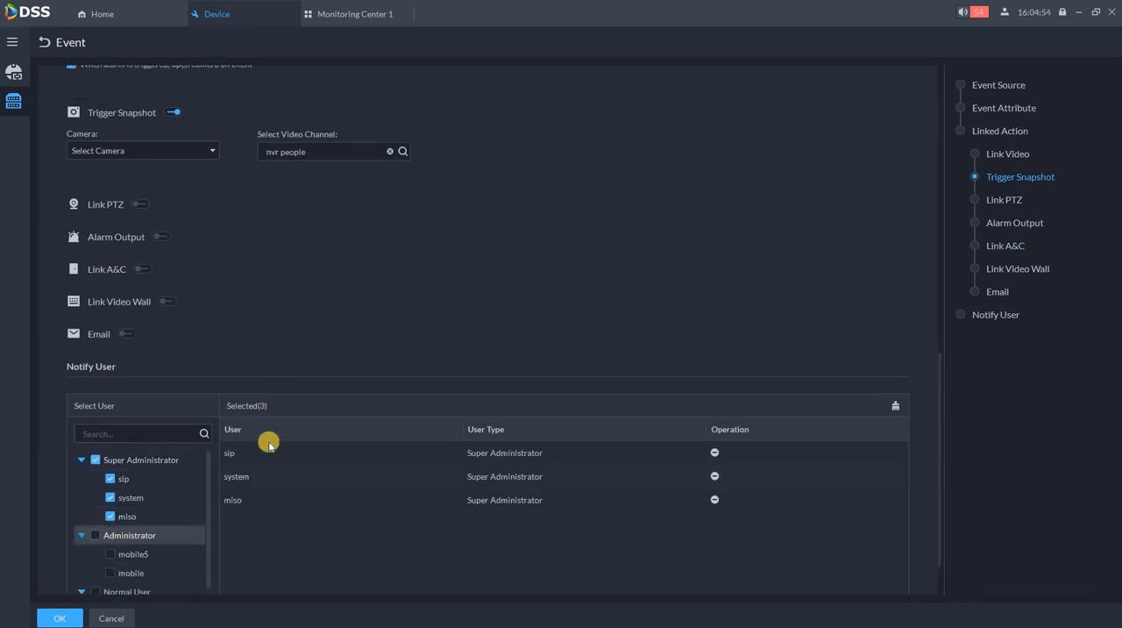
pyautogui.click(95, 534)
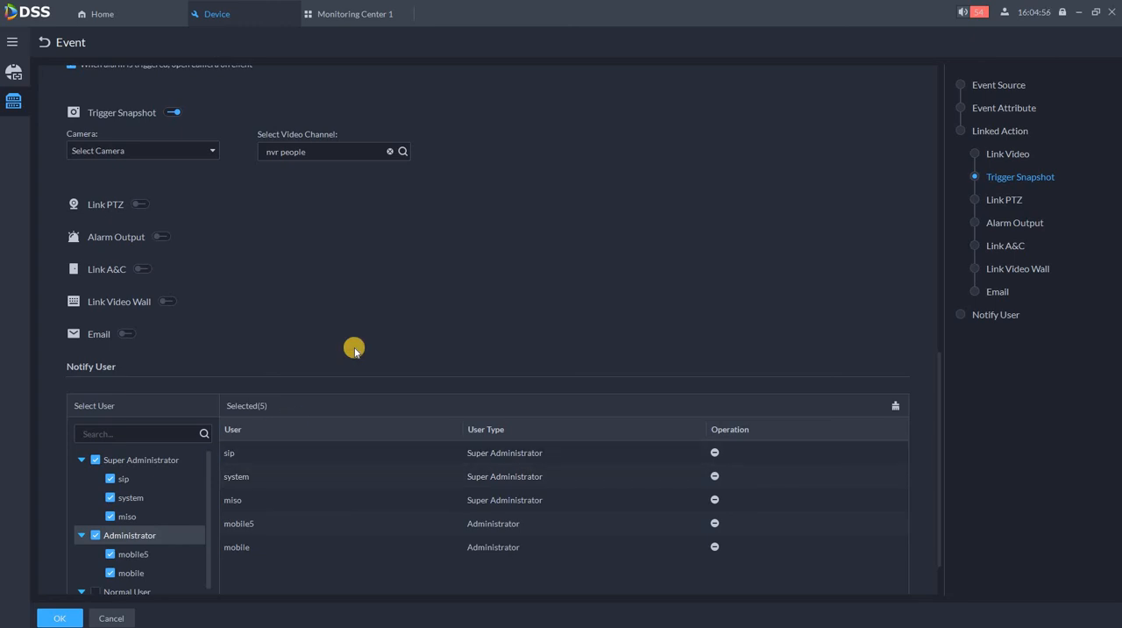
pyautogui.scroll(-3)
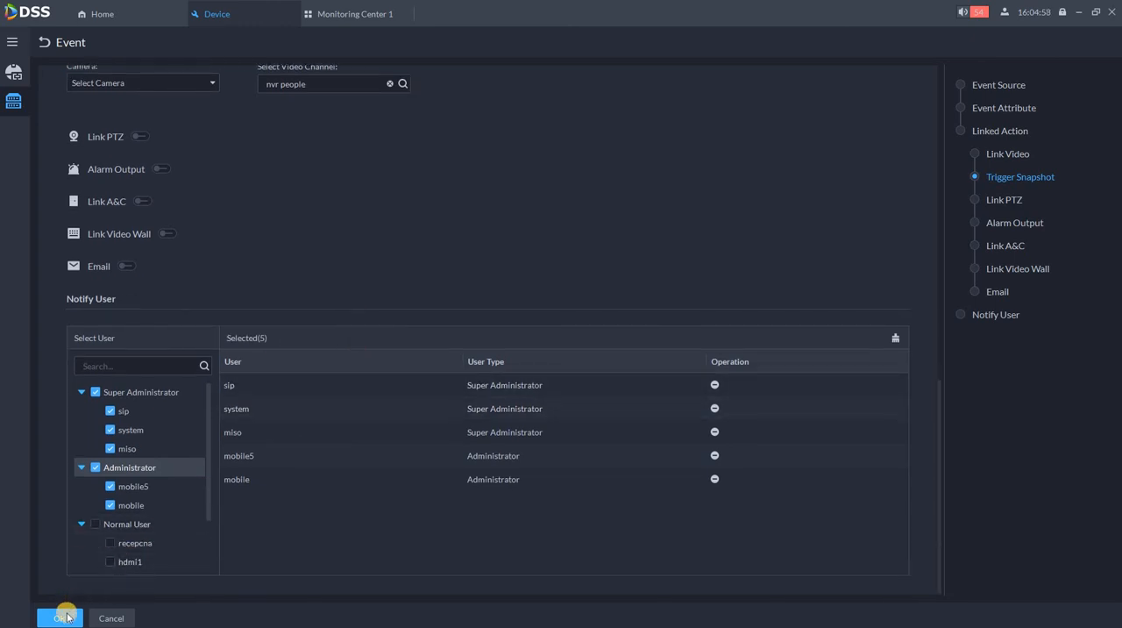
pyautogui.click(60, 619)
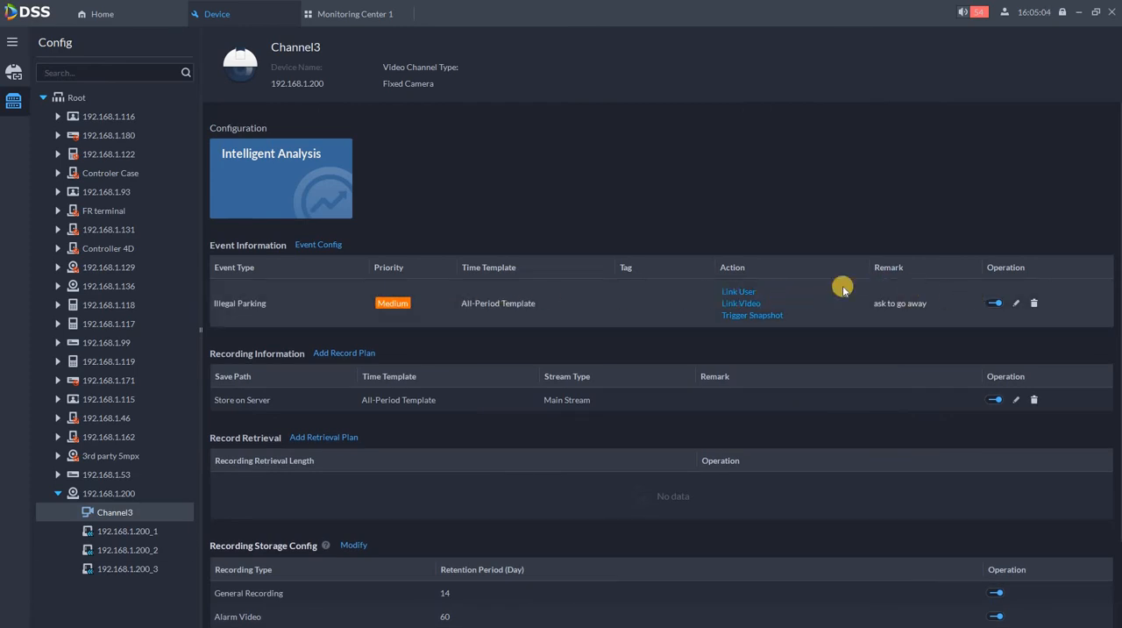
pyautogui.moveTo(55, 115)
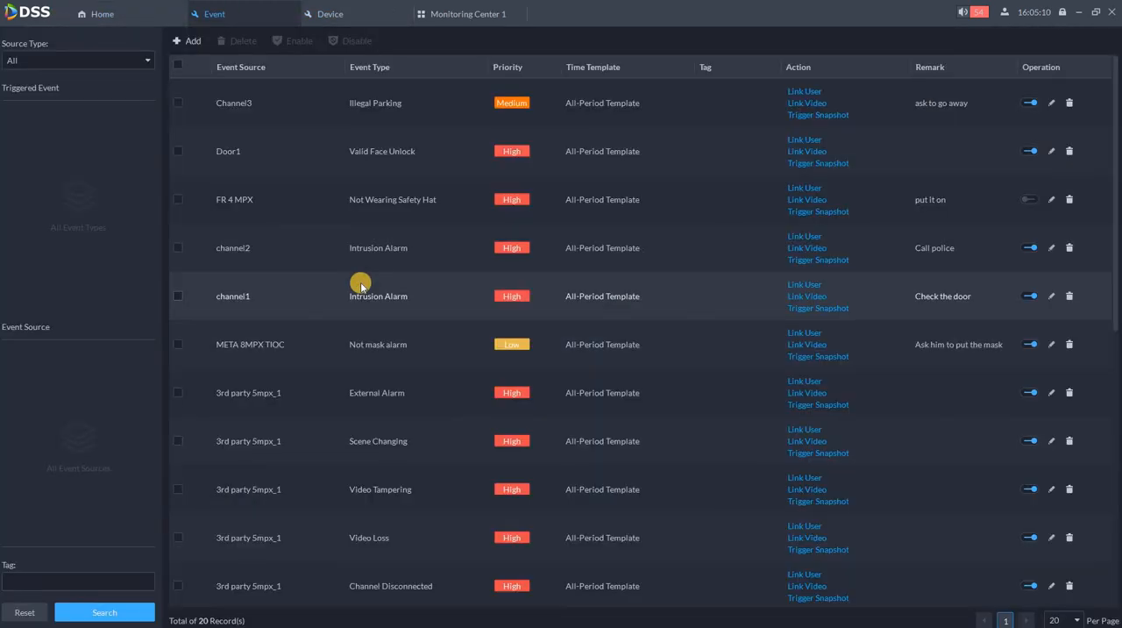
pyautogui.moveTo(676, 344)
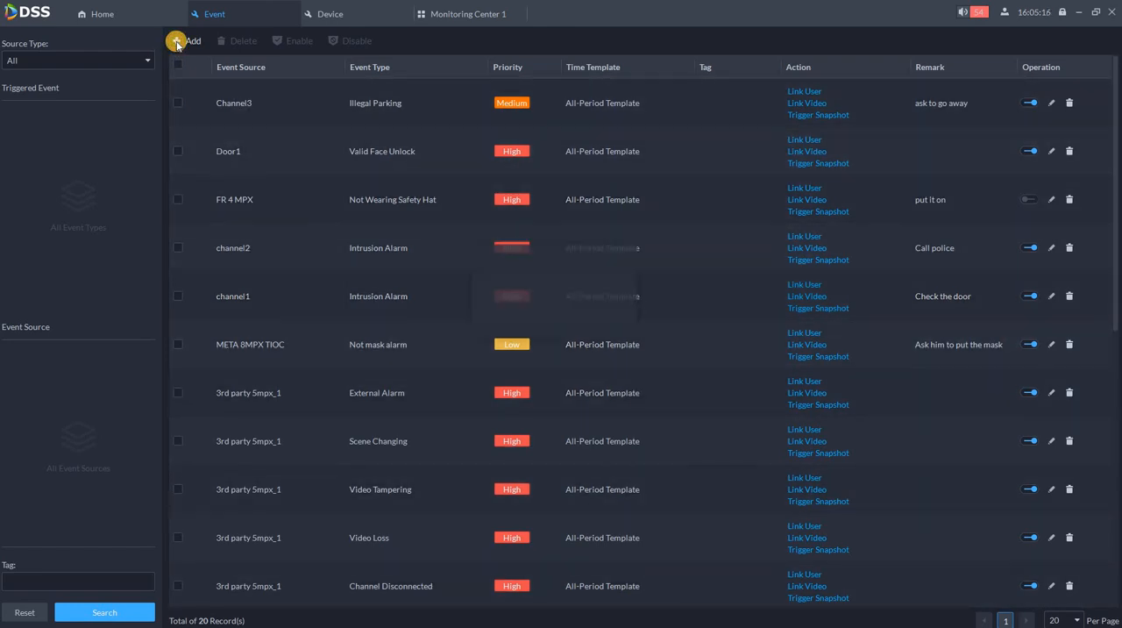
# Return to Channel3's device configuration page showing the Medium-priority Illegal Parking event
pyautogui.click(193, 40)
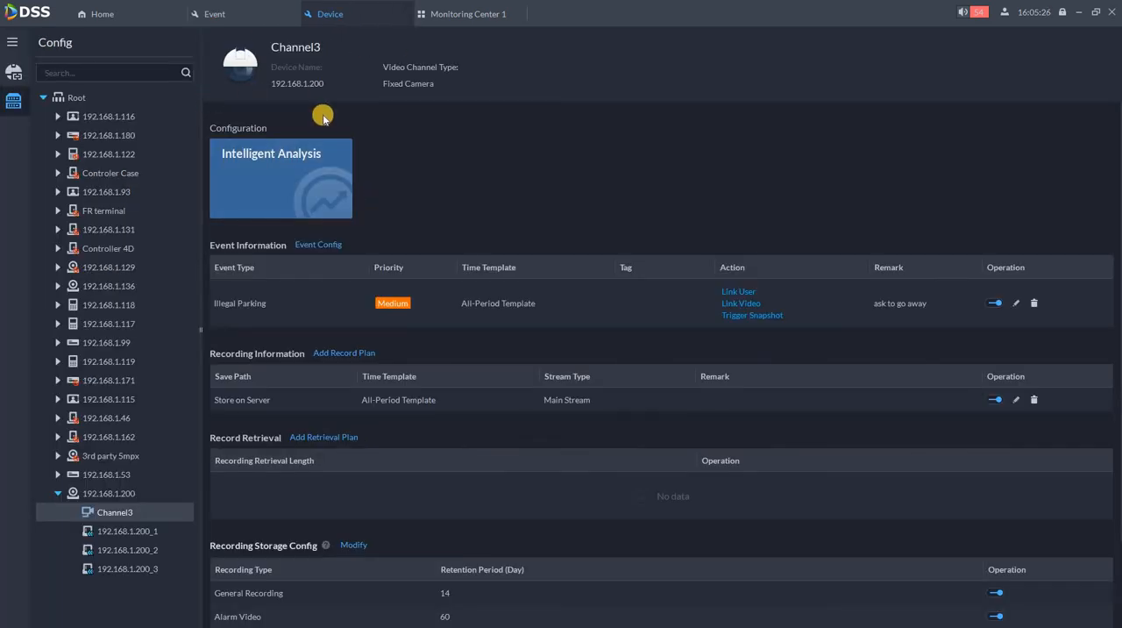
pyautogui.moveTo(377, 129)
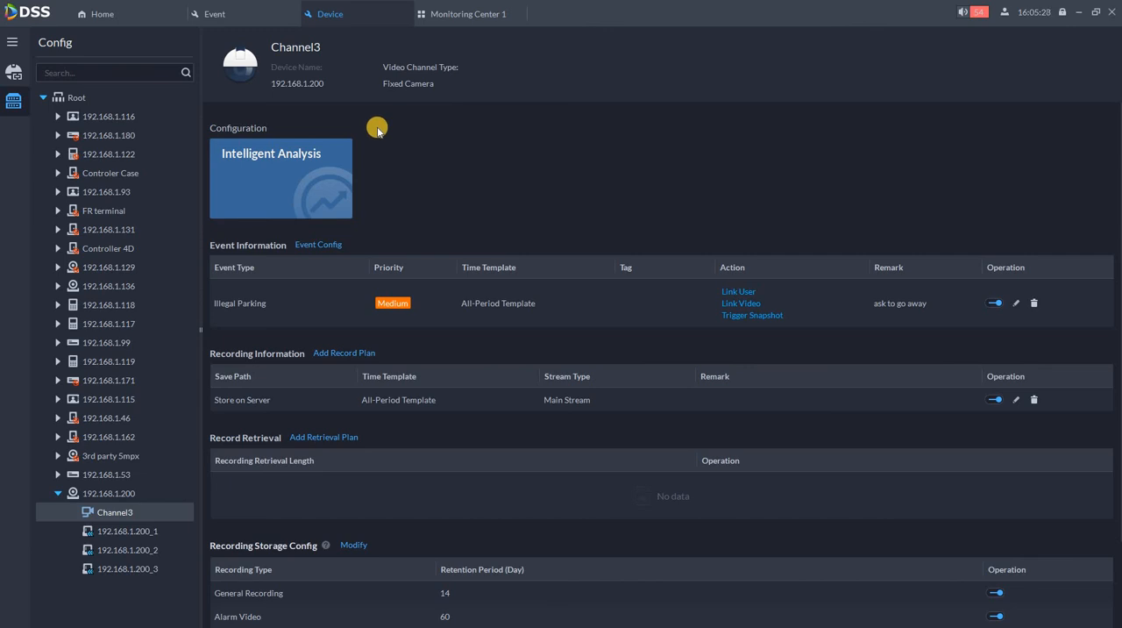
pyautogui.moveTo(404, 166)
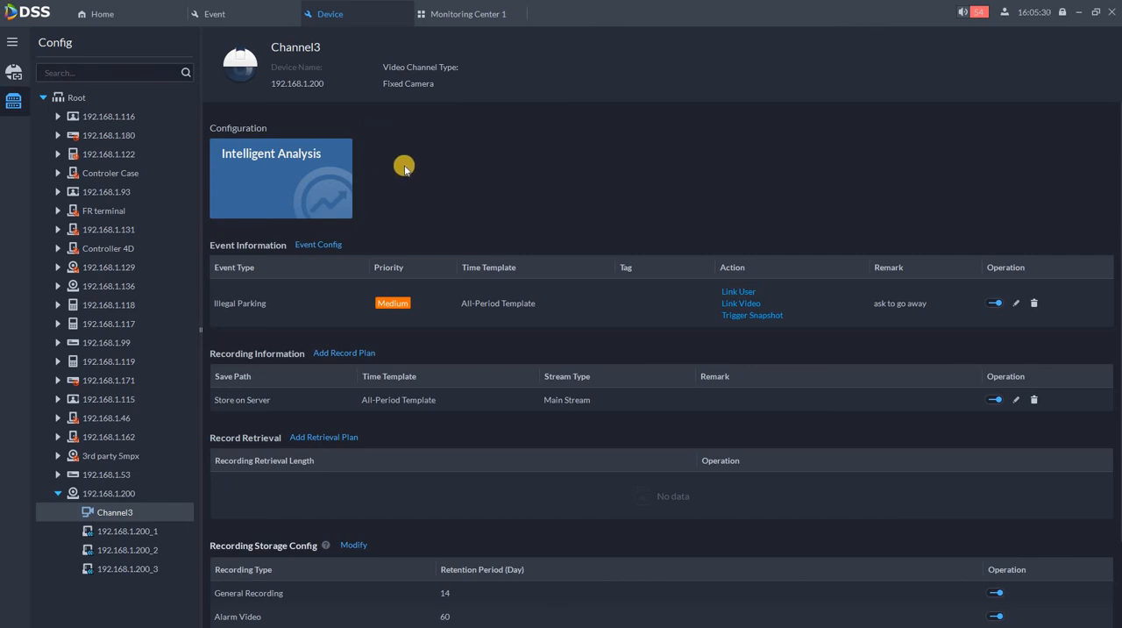